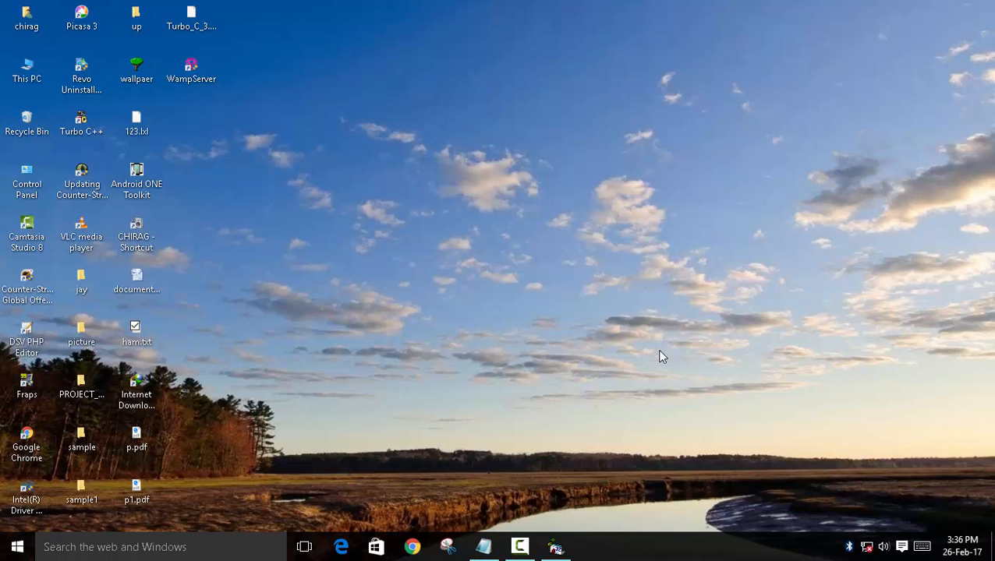
Start Visual Basic 6.0 with a new Standard EXE project and blank Form1.
left_click(519, 546)
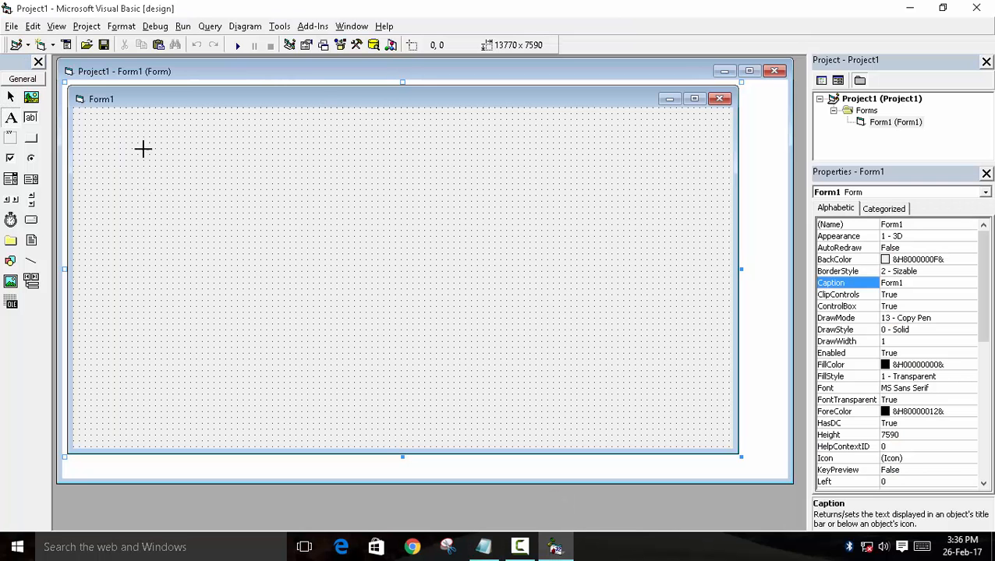
Draw a label near Form1's top-left and begin its caption text 'resu'.
left_click_drag(128, 140, 339, 225)
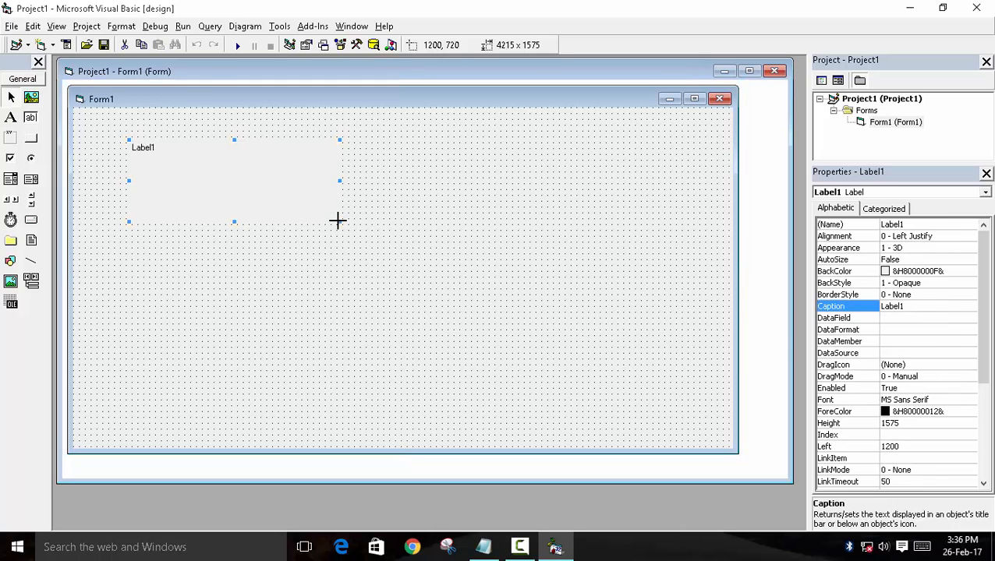
type("resu")
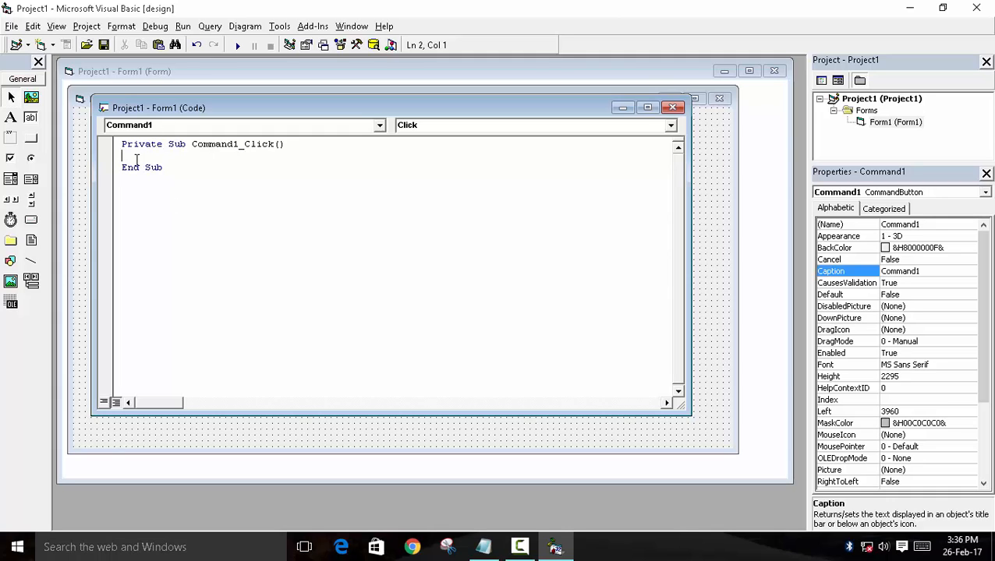
Make Command1_Click contain the line Call sod.
type("call")
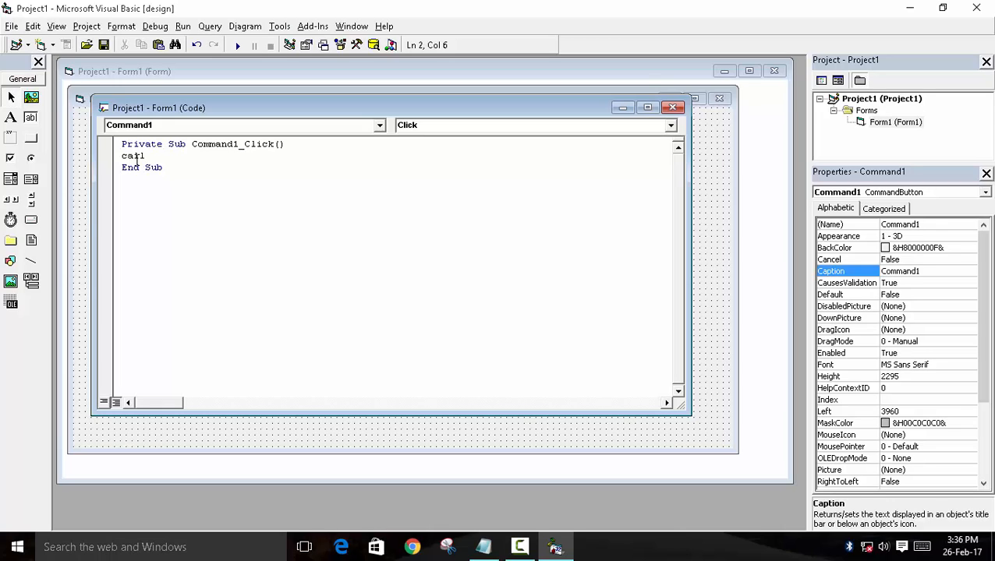
type("s")
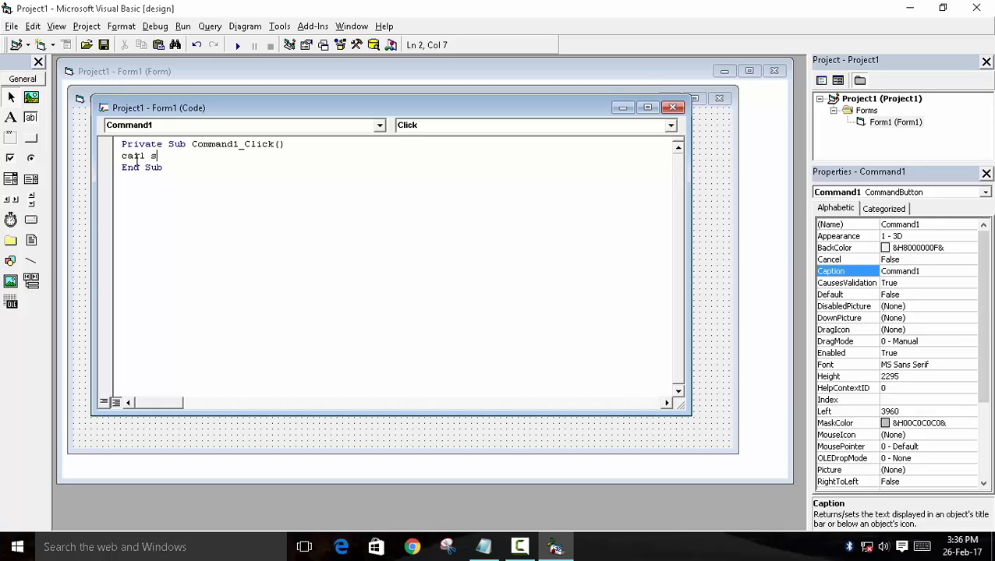
type("od")
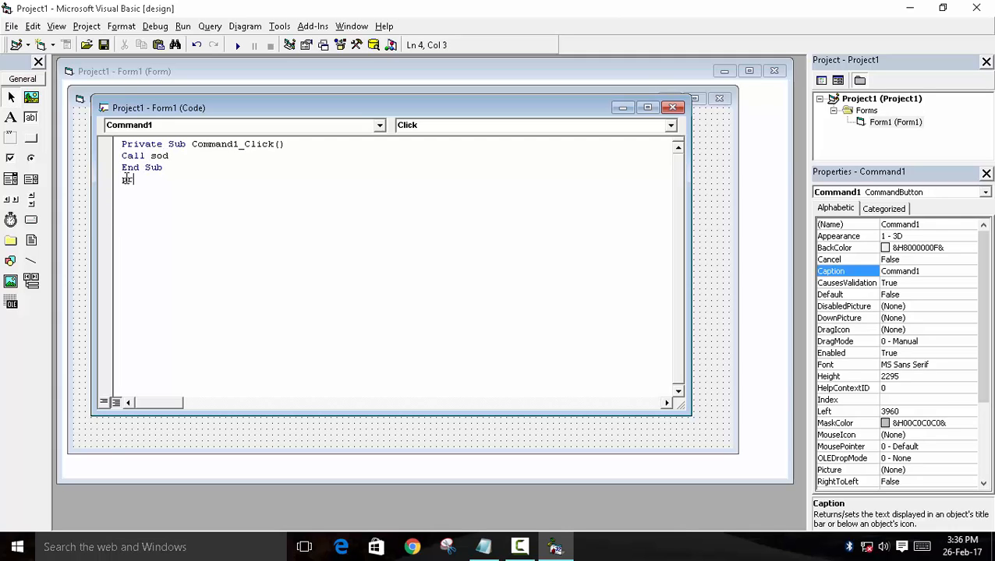
Declare a new Private Sub sod below the Click handler.
type("private")
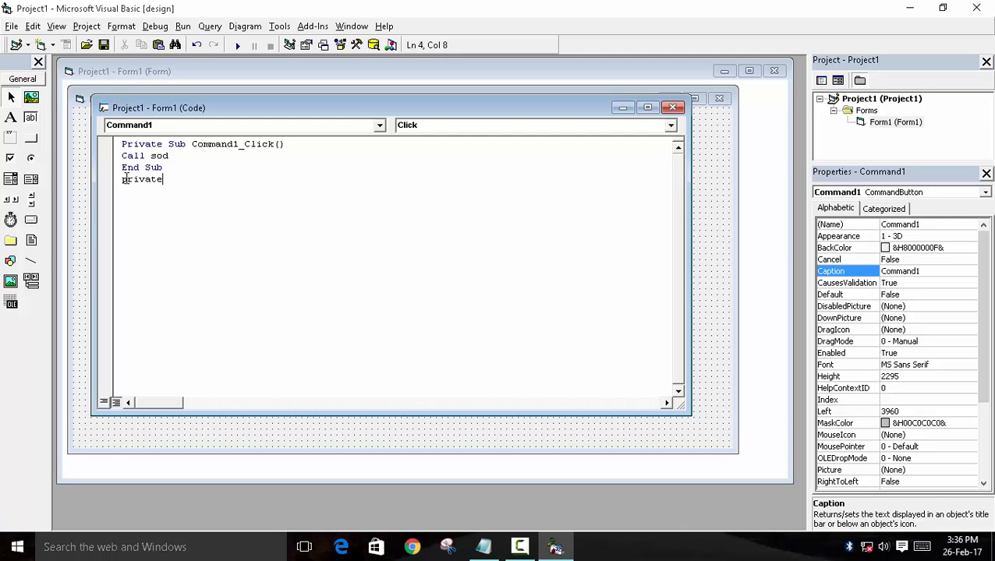
type("sub")
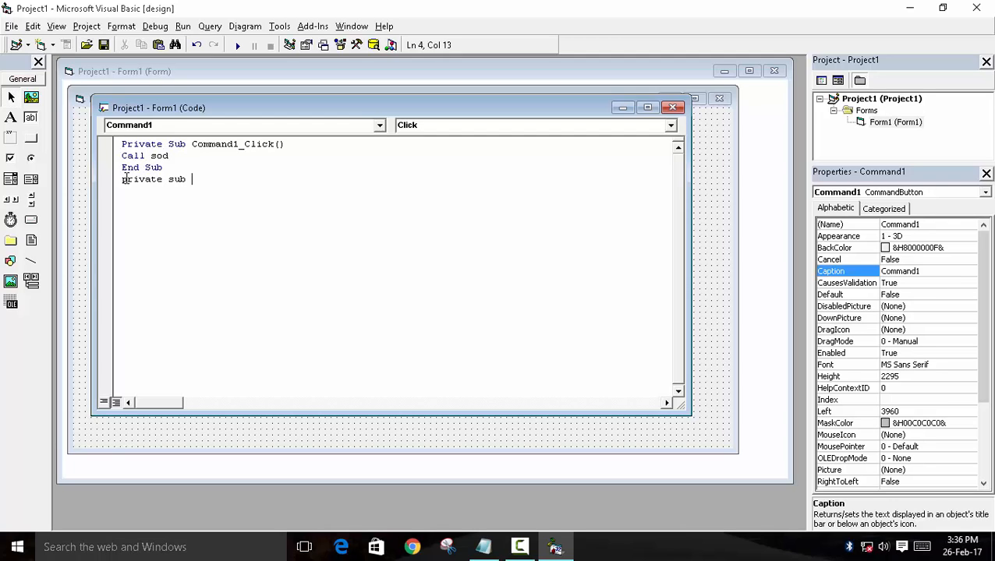
type("sod(")
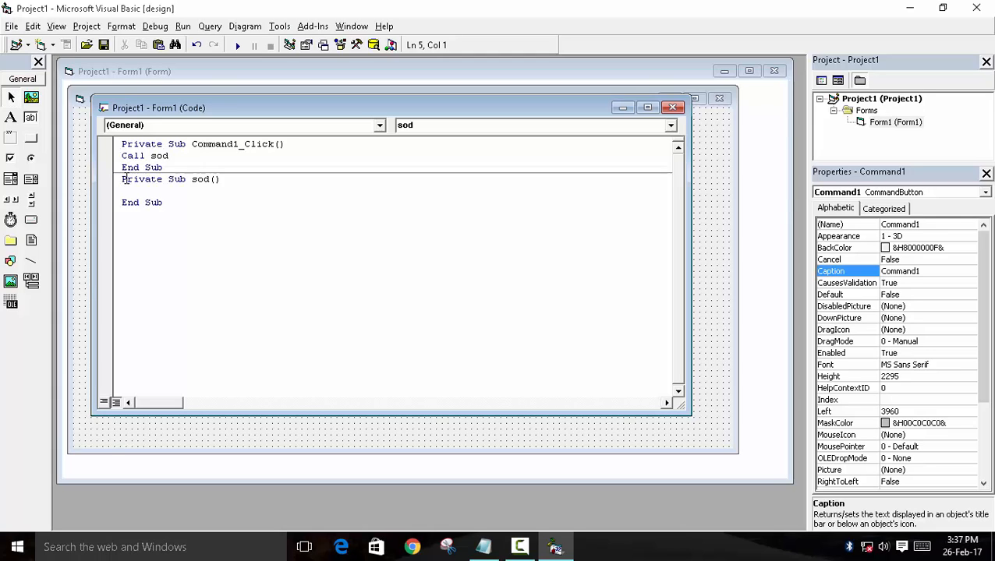
Write a = Val(InputBox("enter no")) as the first line of sod.
type("a")
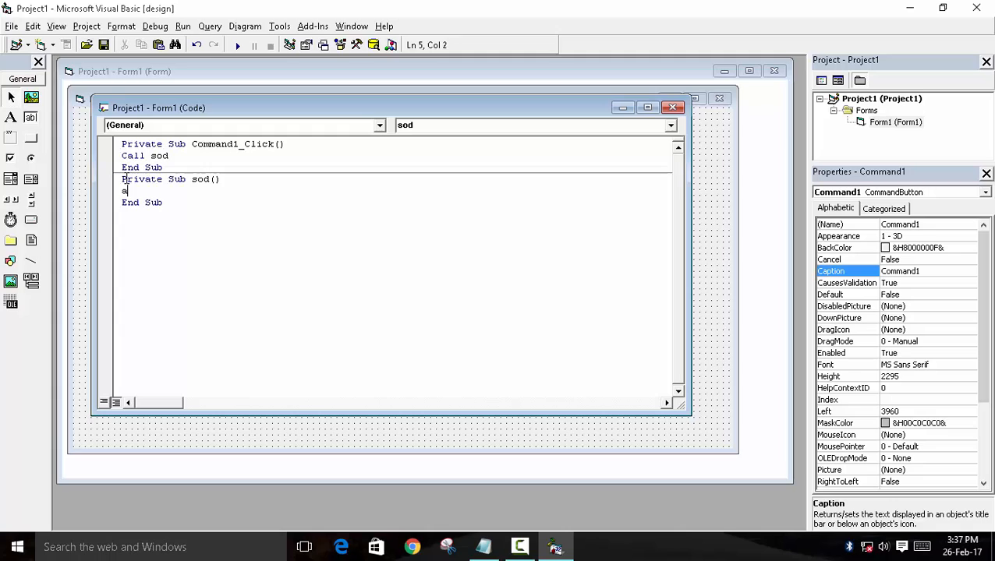
type("=")
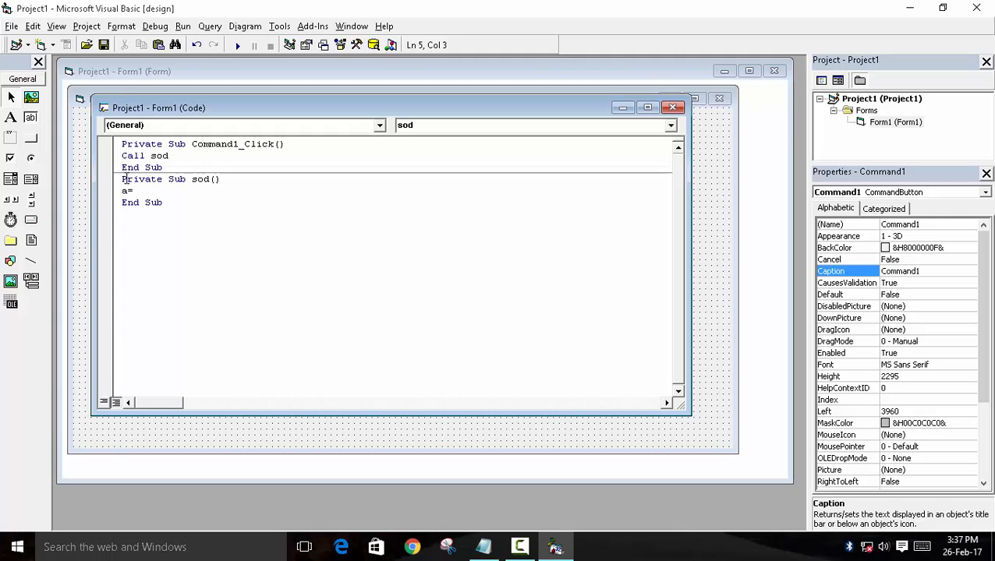
type("inputbox")
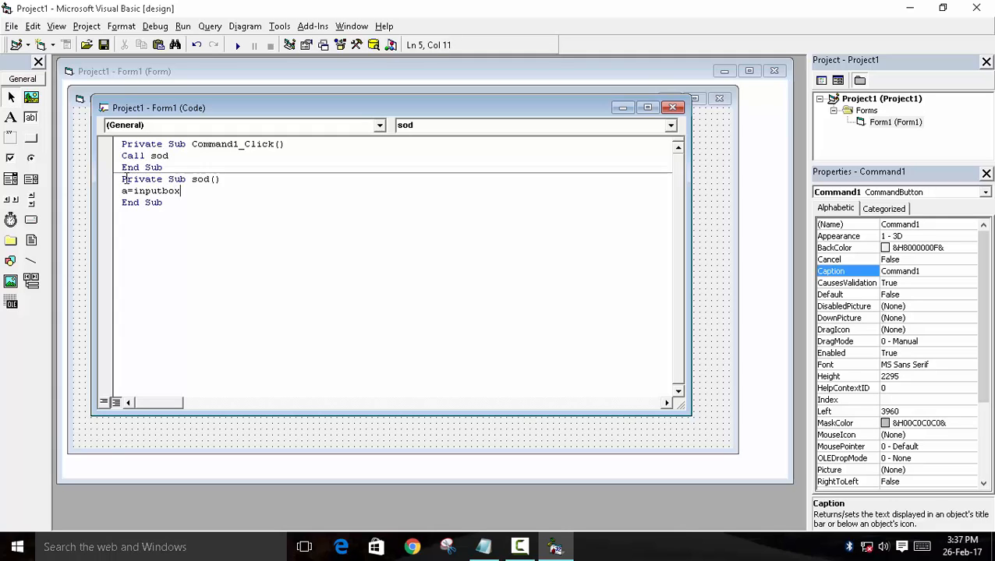
type("\"enter no")
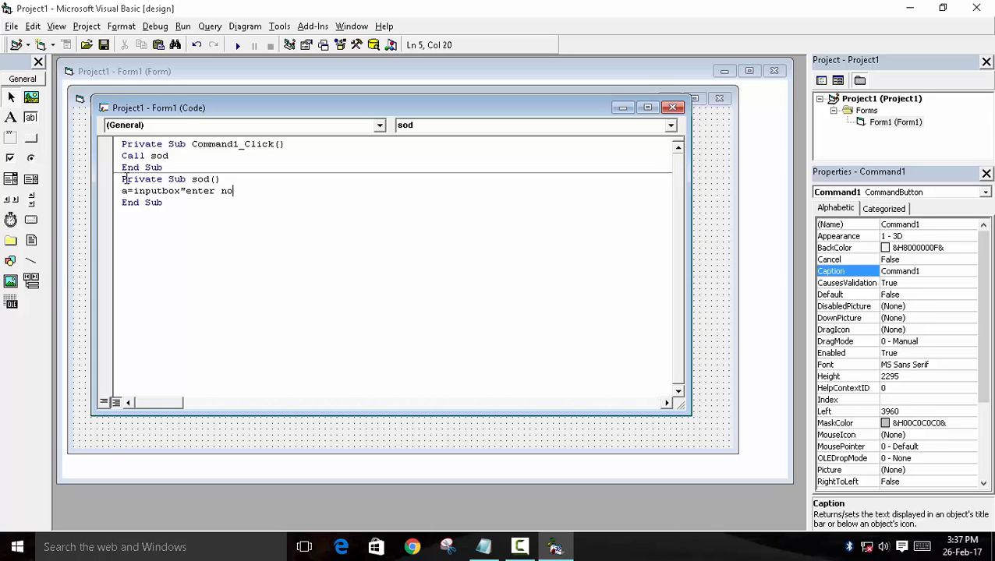
type("\"")
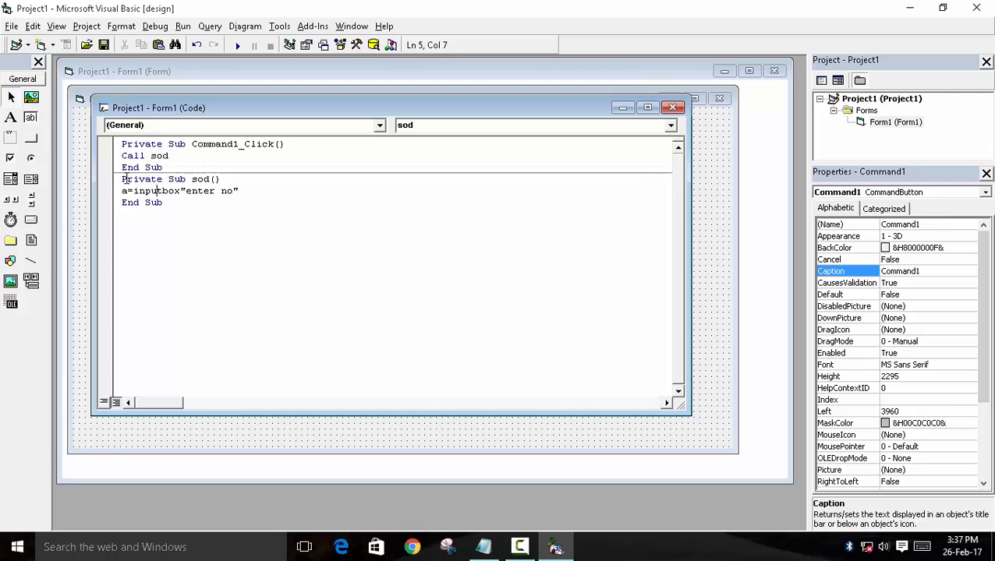
type("val")
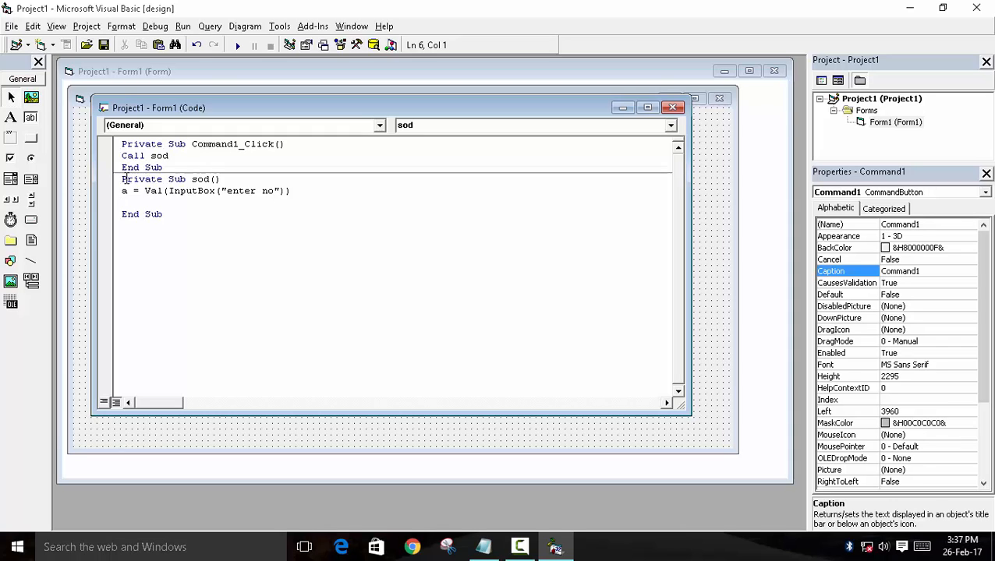
Open the loop with the line While (a > 0).
type("while")
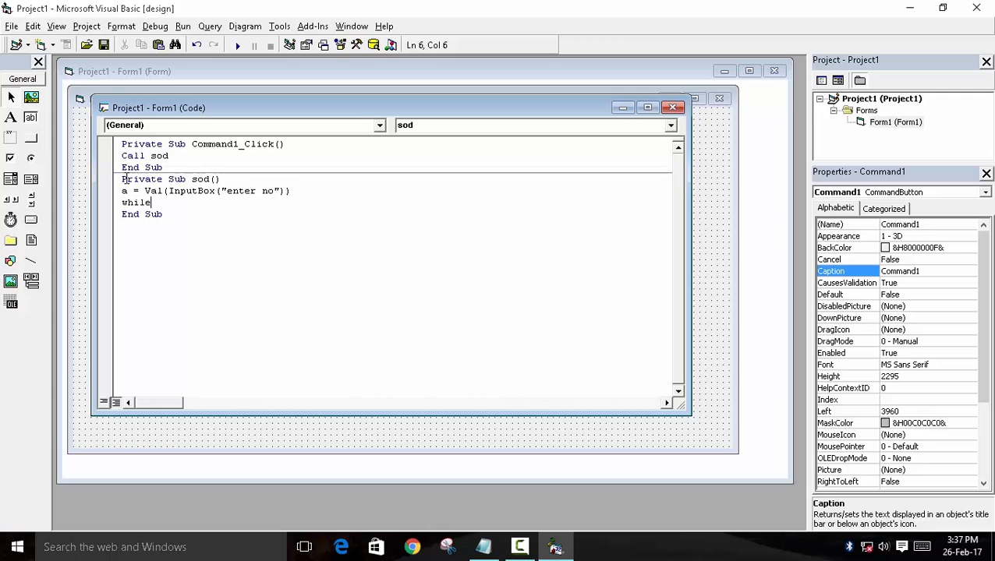
key("Backspace")
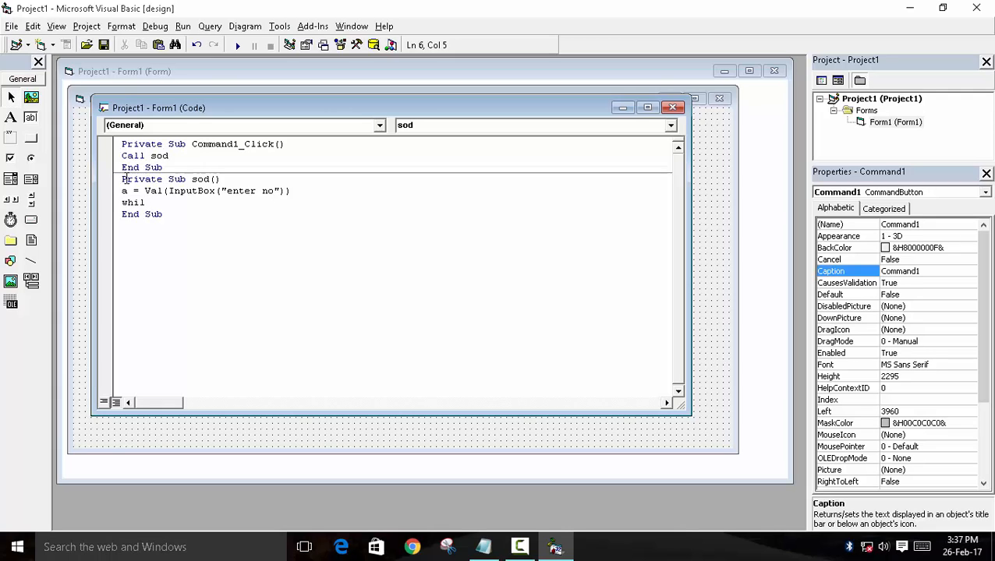
type("e(a>")
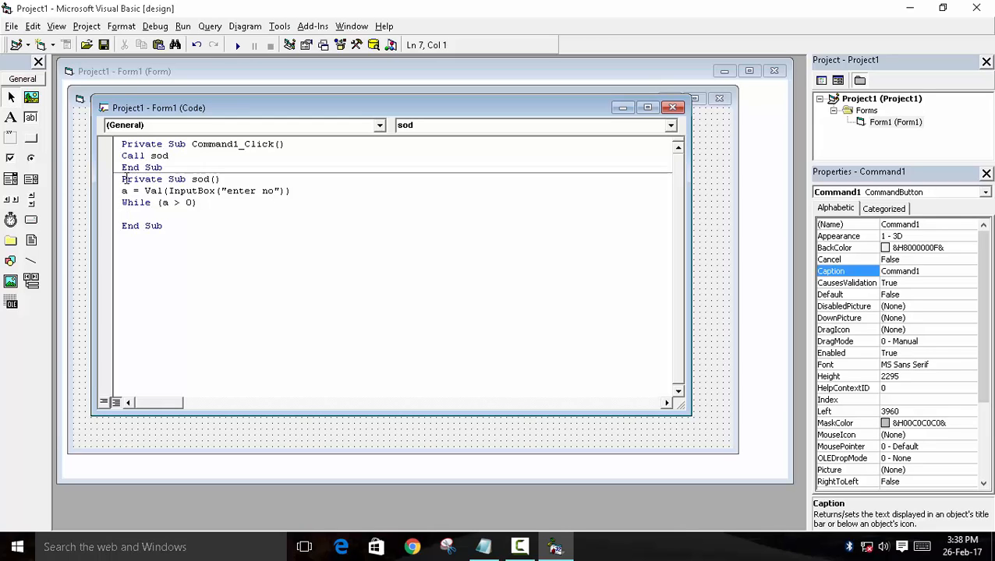
Add the remainder line r = a Mod 10 inside the loop.
type("r=")
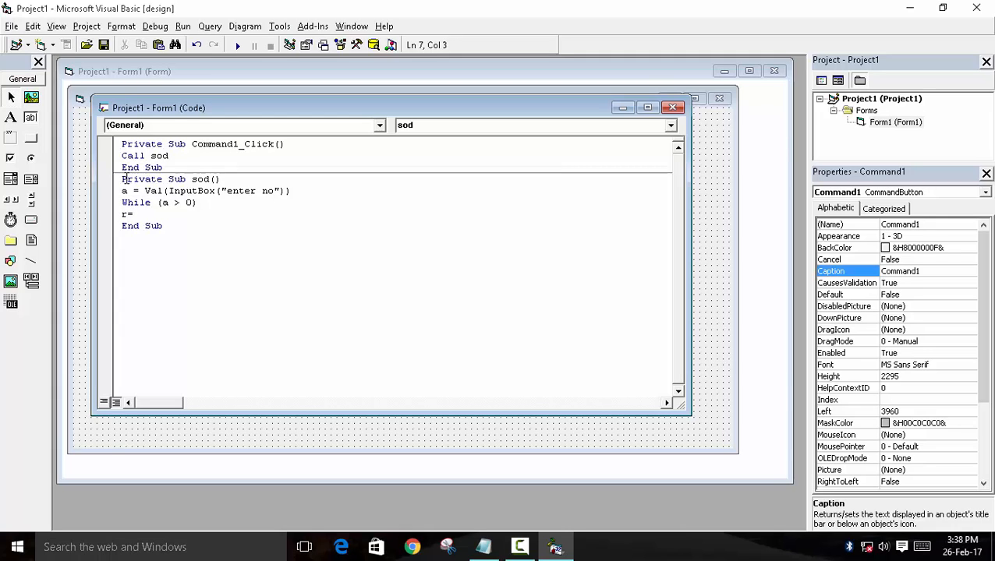
type("a m")
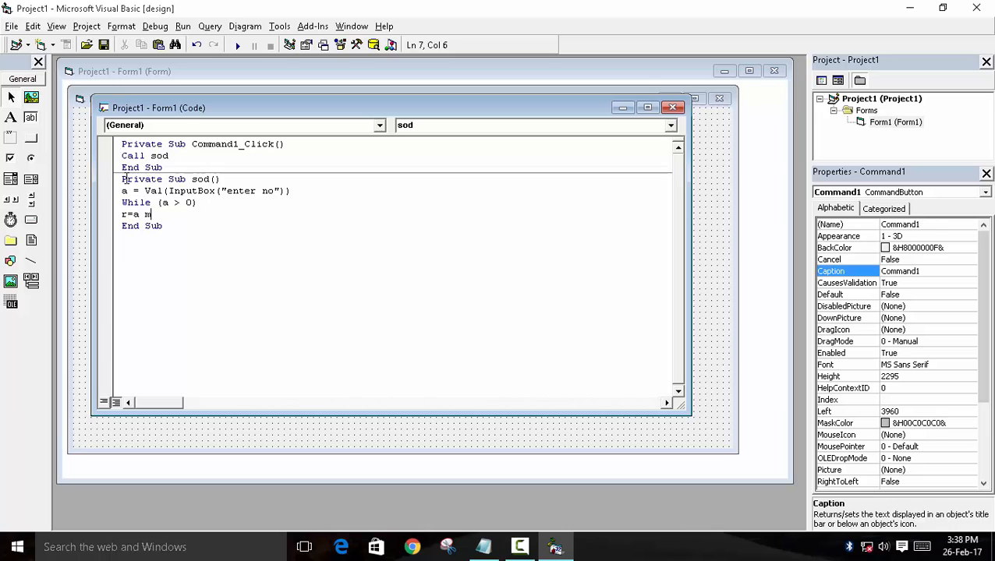
type("od")
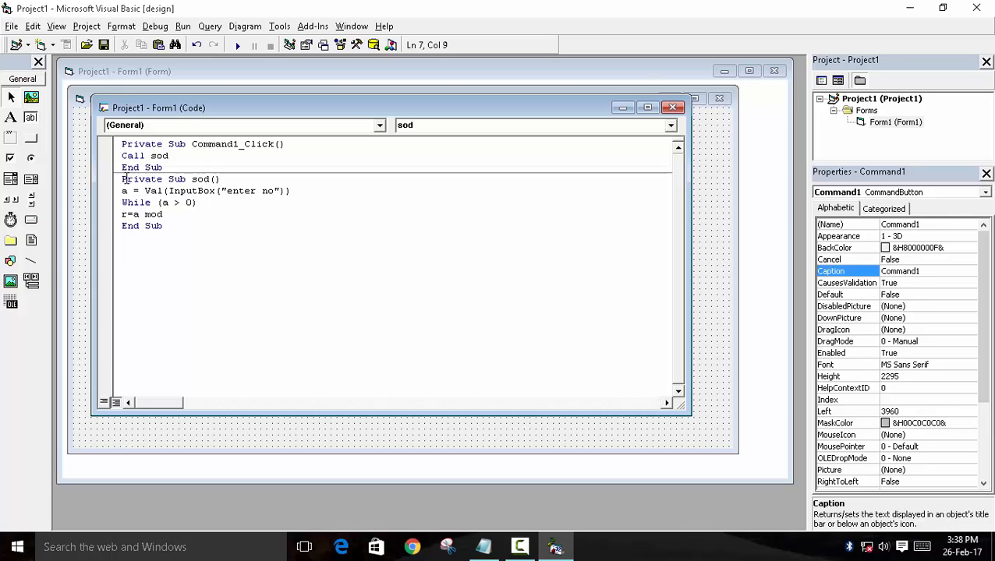
type("10")
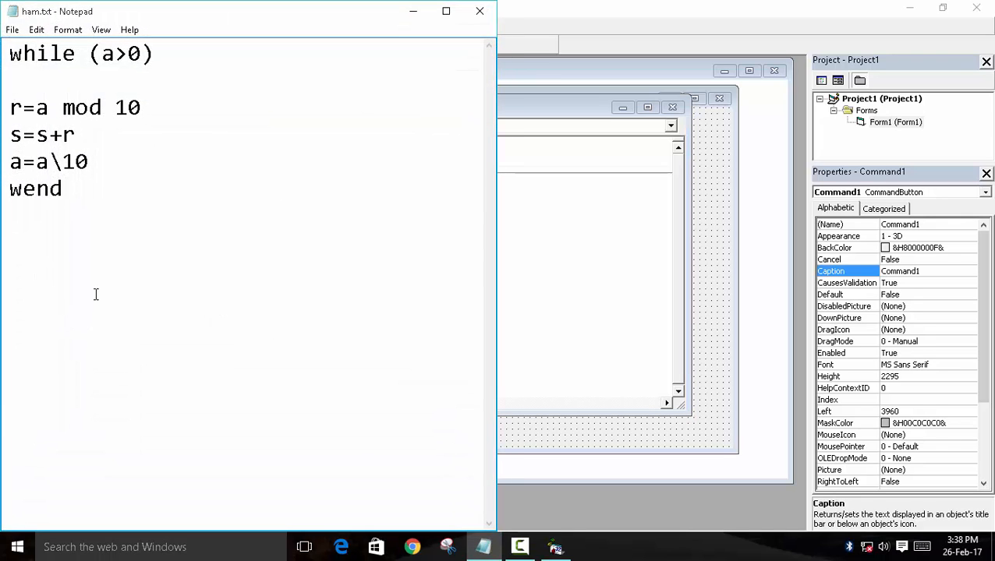
Note the worked example 123, a mod 10, 123 mod 10 = 3 in Notepad.
type("123")
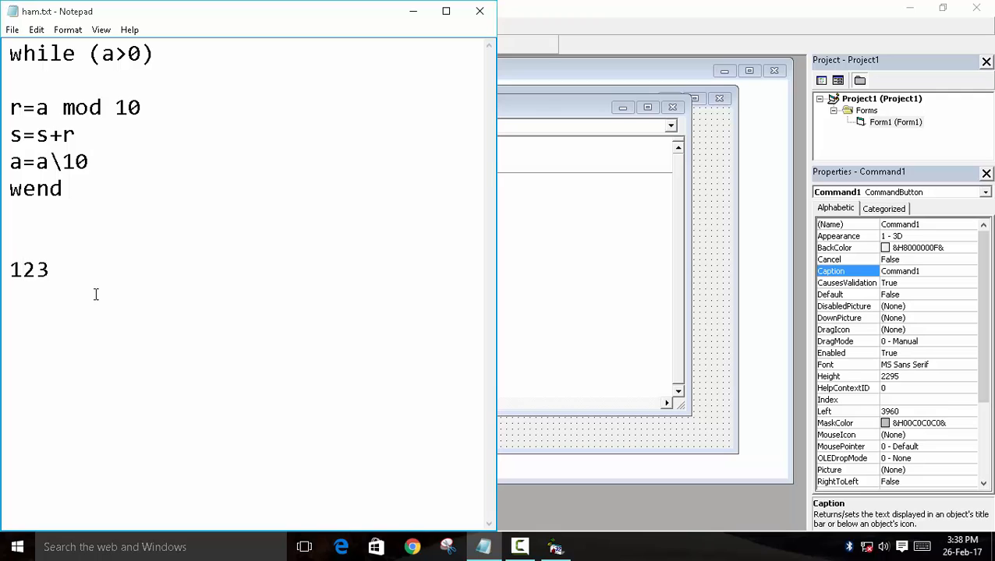
type("a mod 10")
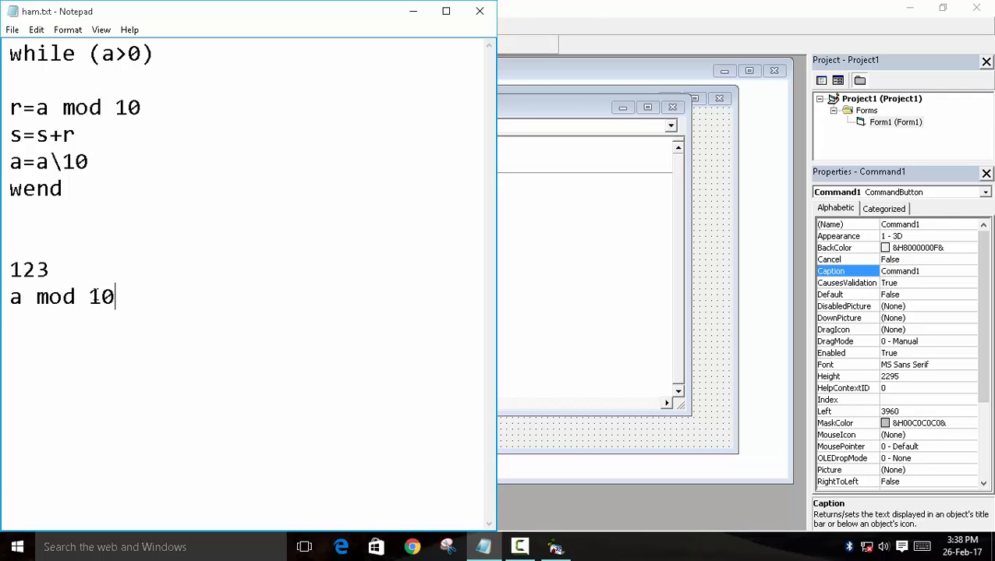
type("123")
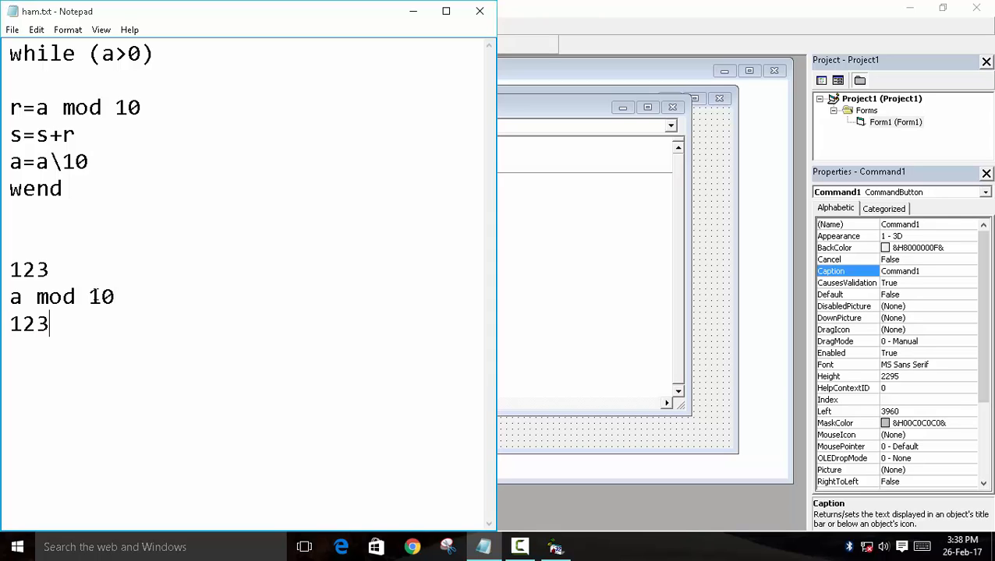
type("mod")
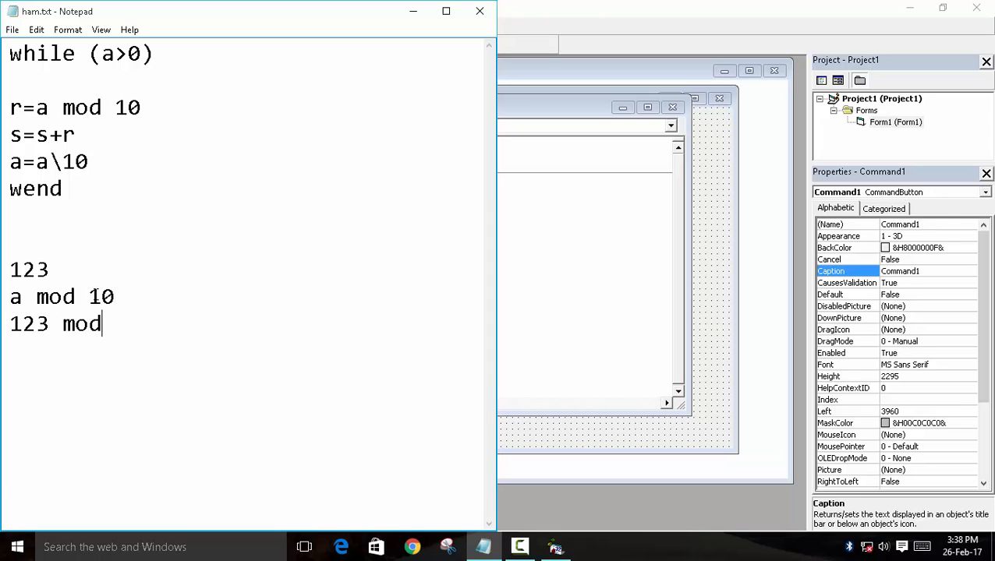
type("10")
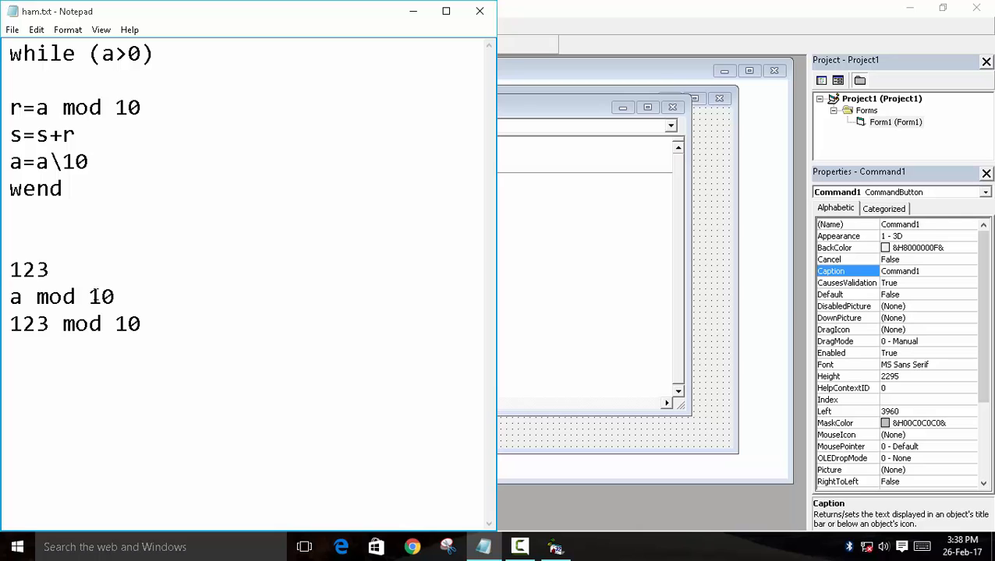
type("3")
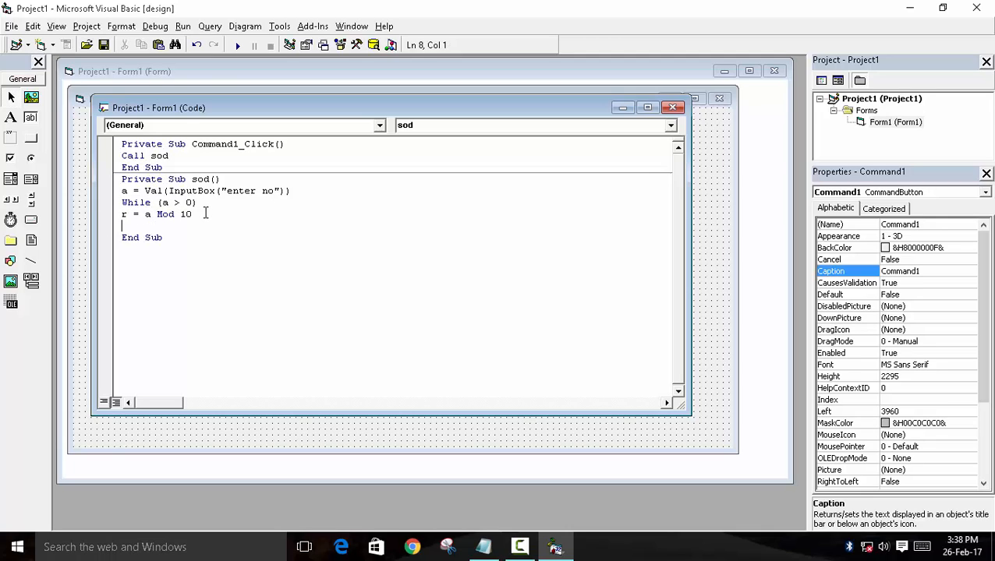
Add s = s + r inside the loop and s = 0 before While.
type("s")
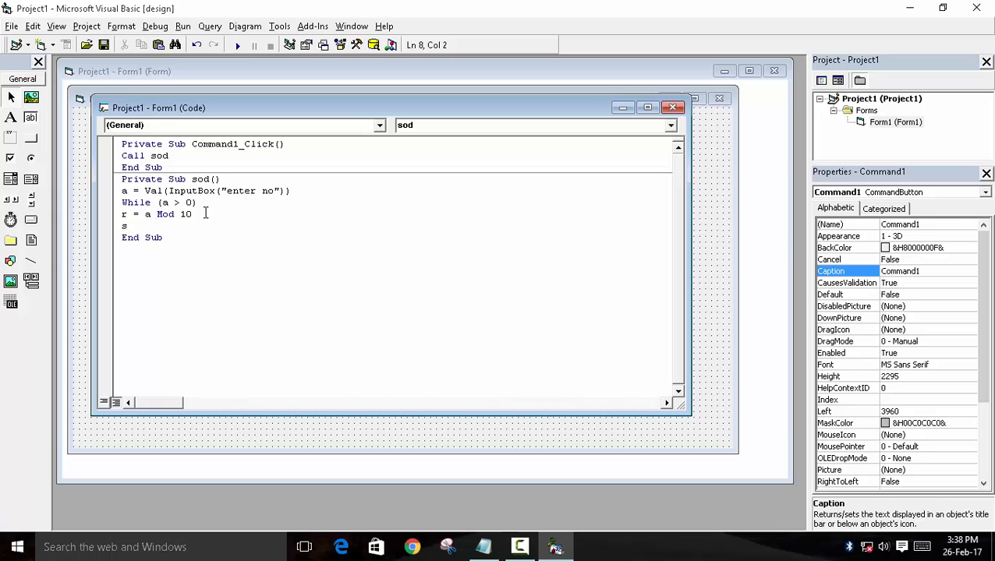
type("=s+r")
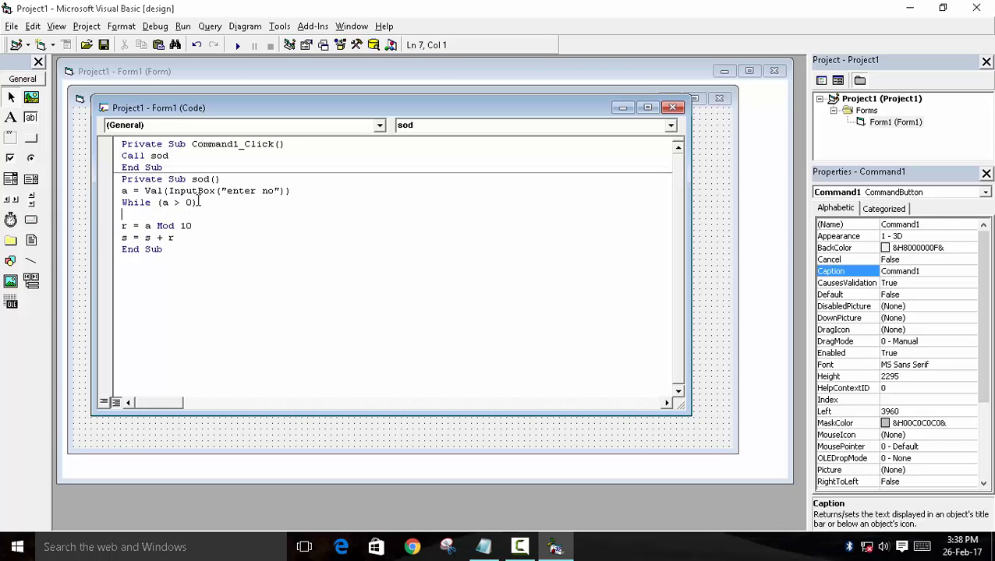
type("s")
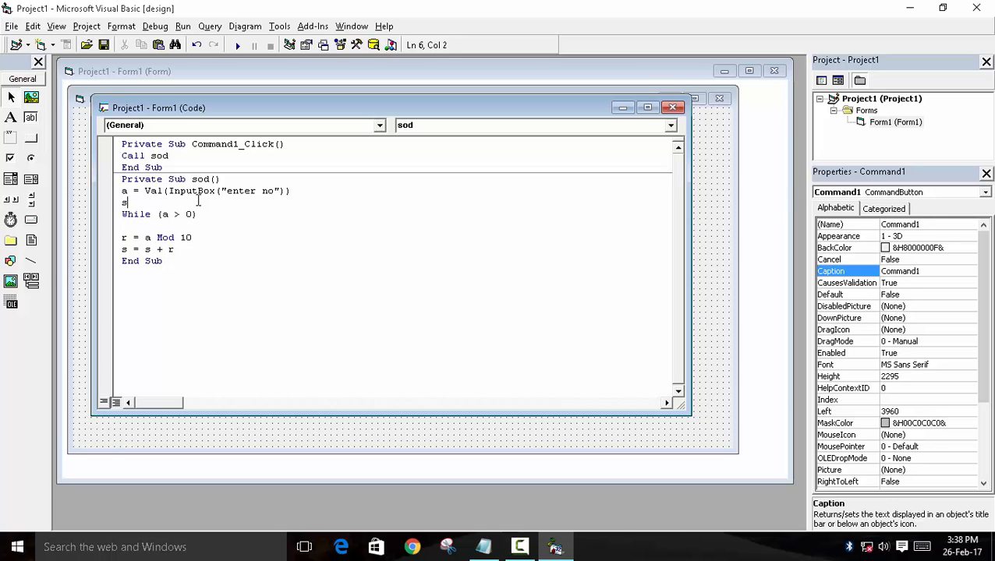
type("=0")
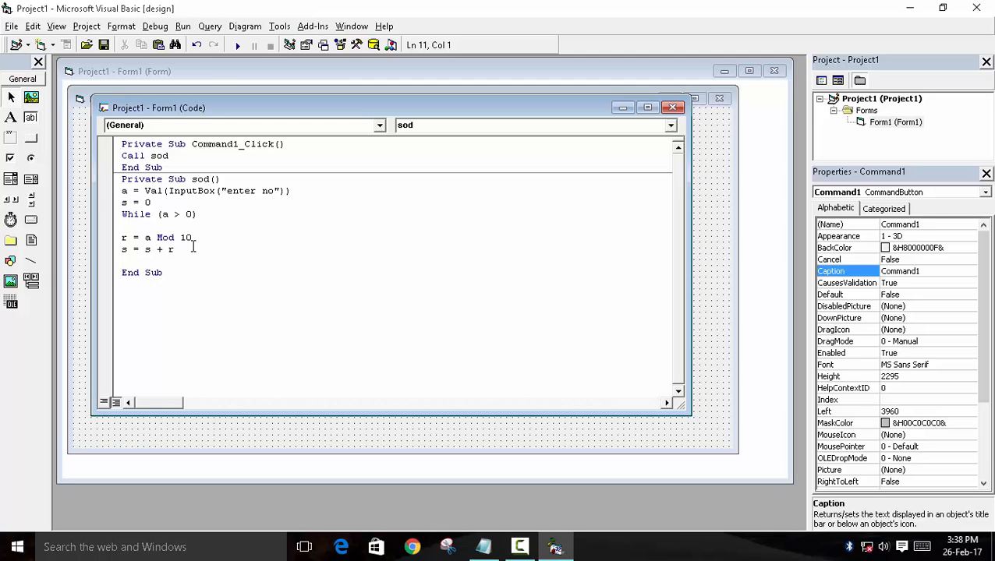
Add a = a \ 10 and close the loop with Wend.
type("a=a")
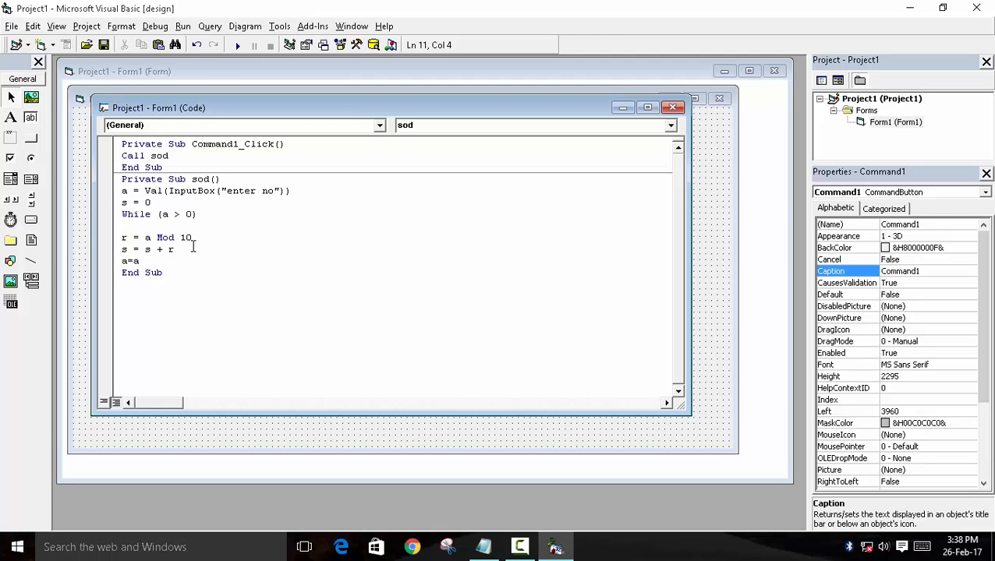
type("/10")
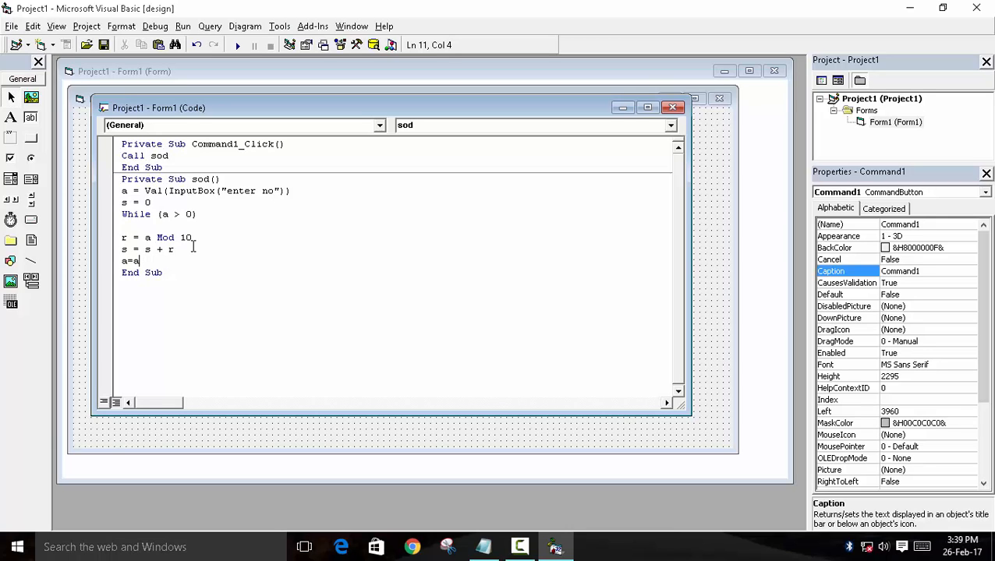
type("\\ 10")
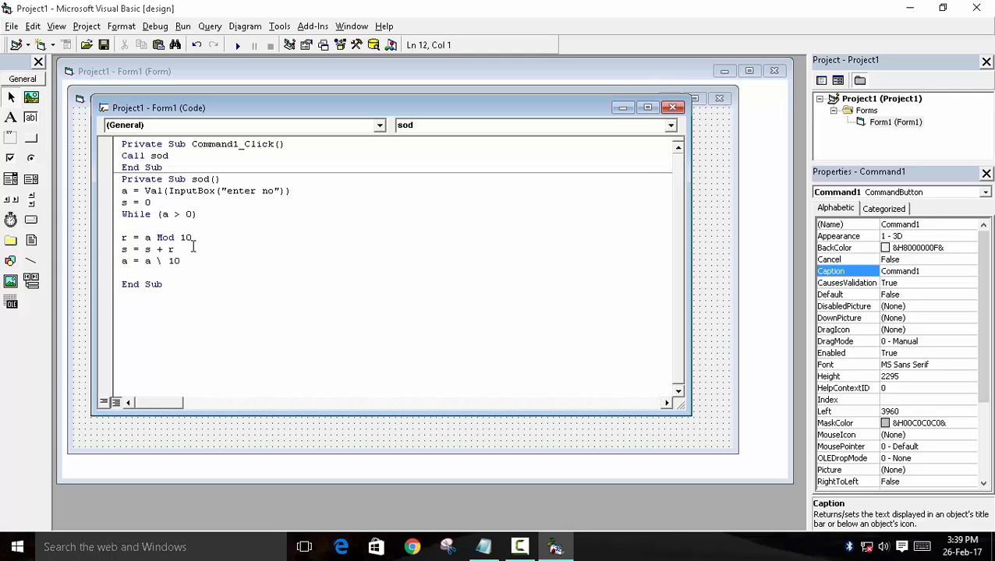
type("wend")
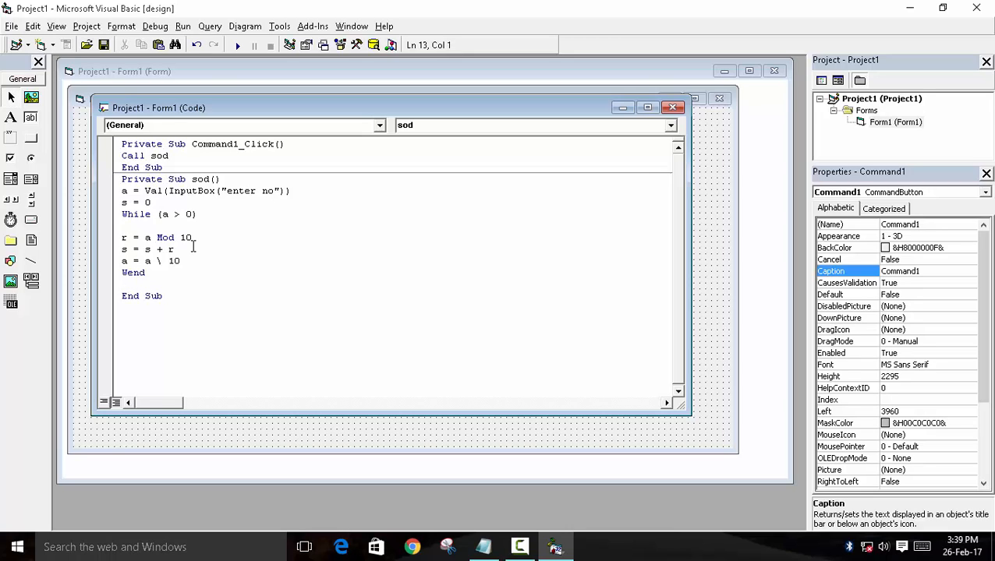
Start a text1 line after the loop for the result.
type("text")
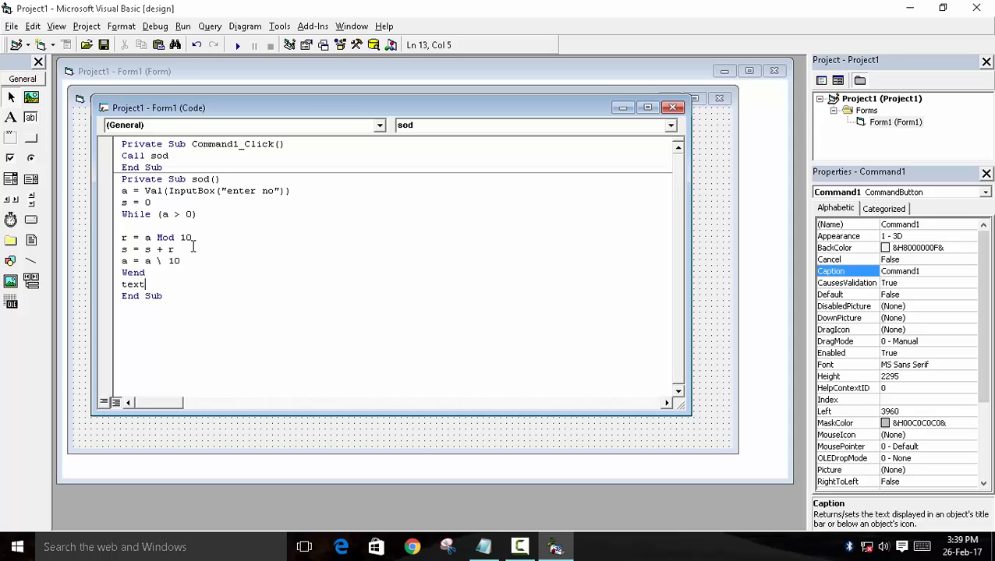
type("1")
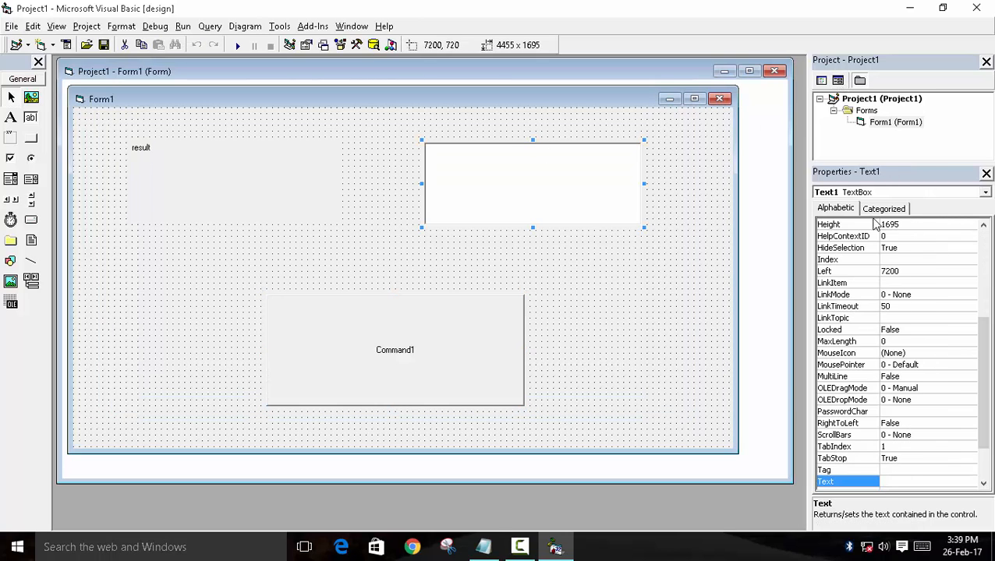
Complete the line Text1.Text = s after the loop.
double_click(395, 349)
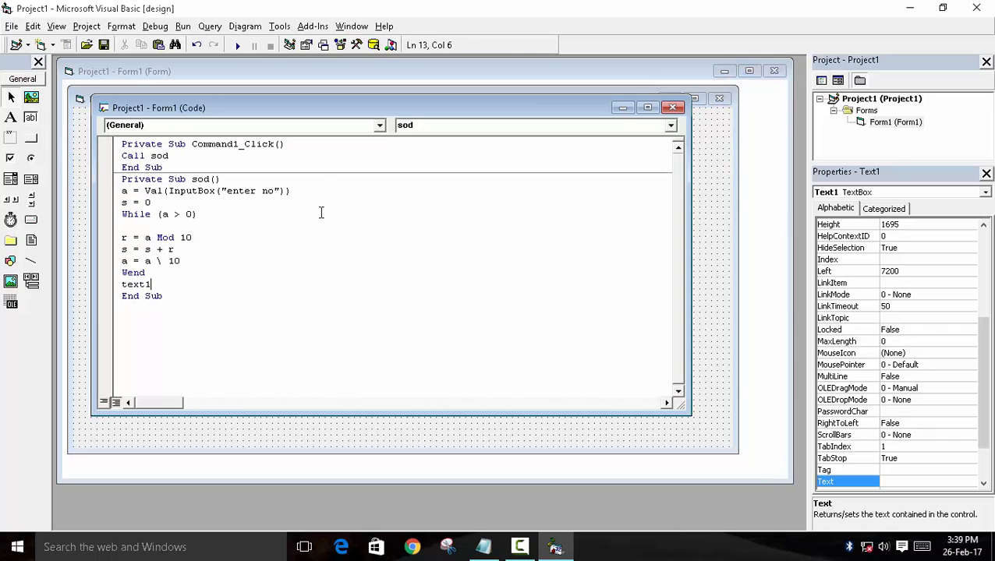
type(".")
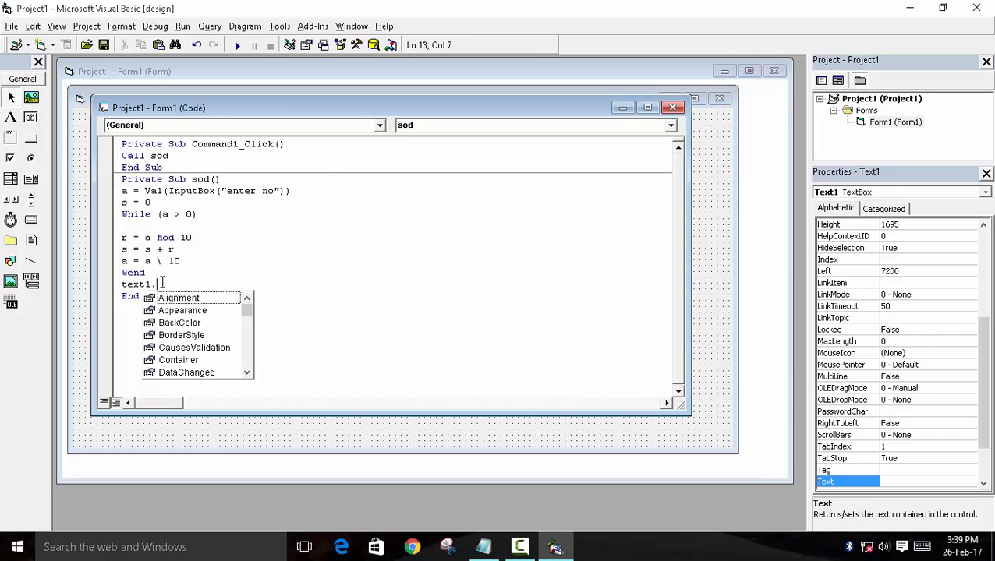
type("te")
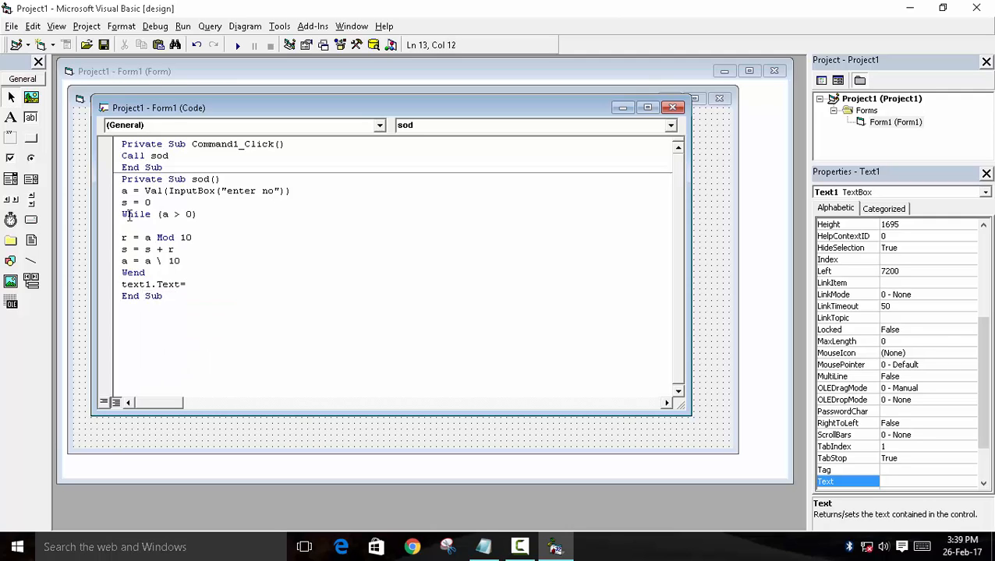
type("s")
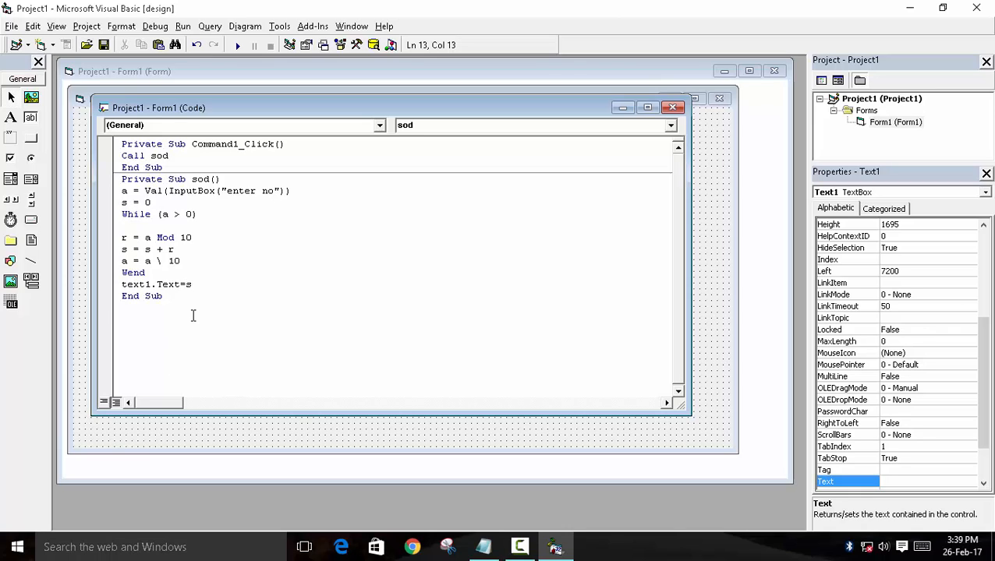
Add MsgBox "sum of the digit is " & s before End Sub.
type("m")
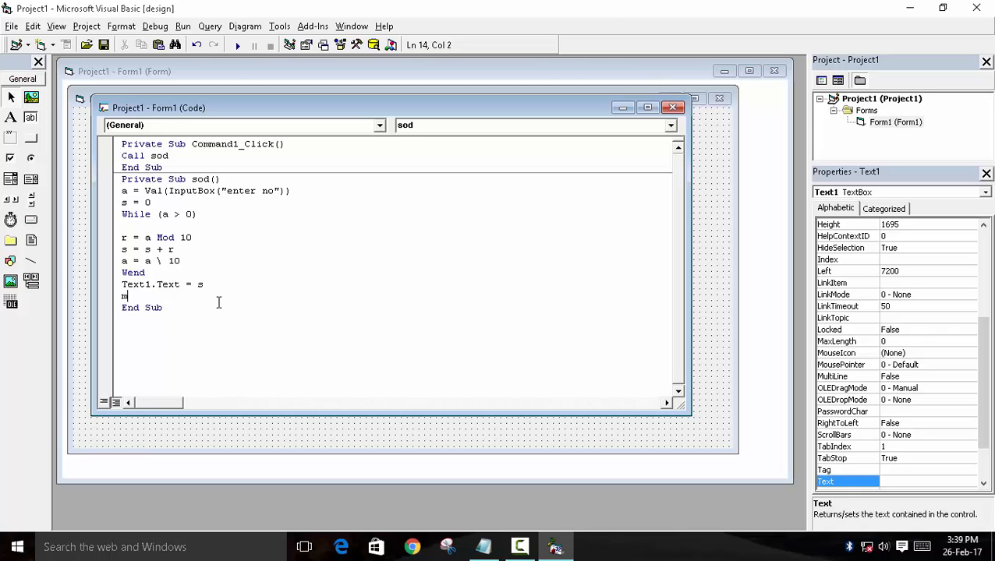
type("sgbox")
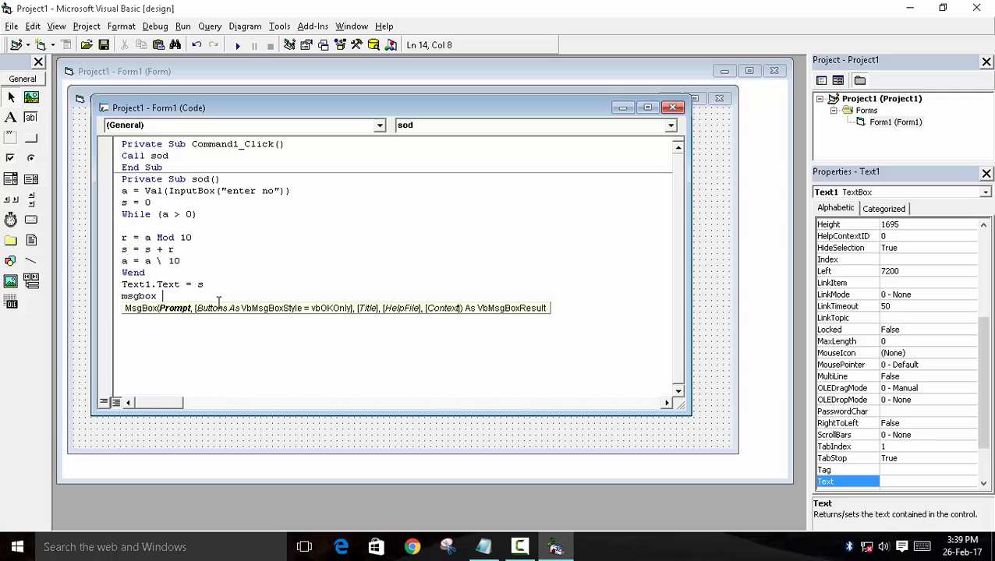
type("\"sum of th")
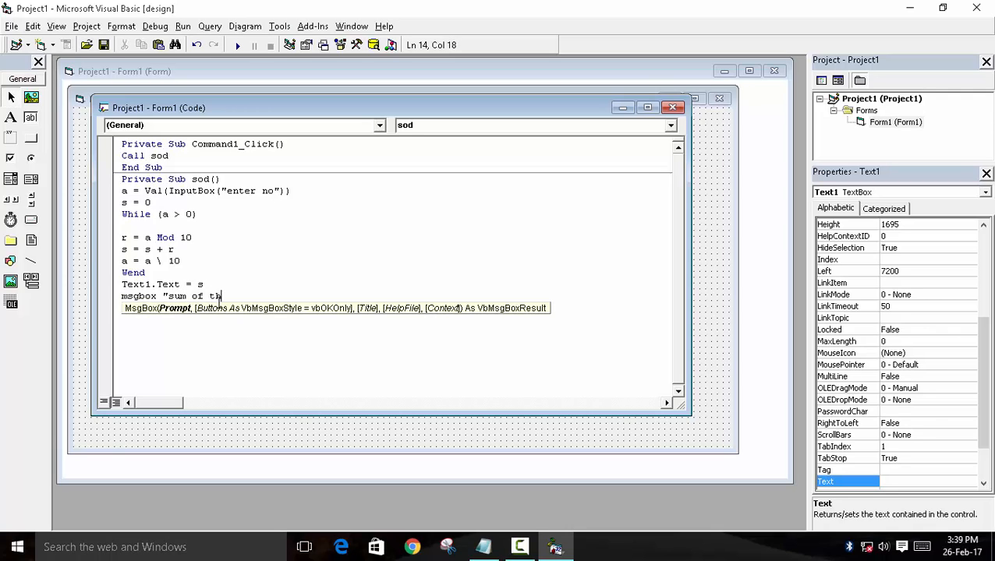
type("e digit")
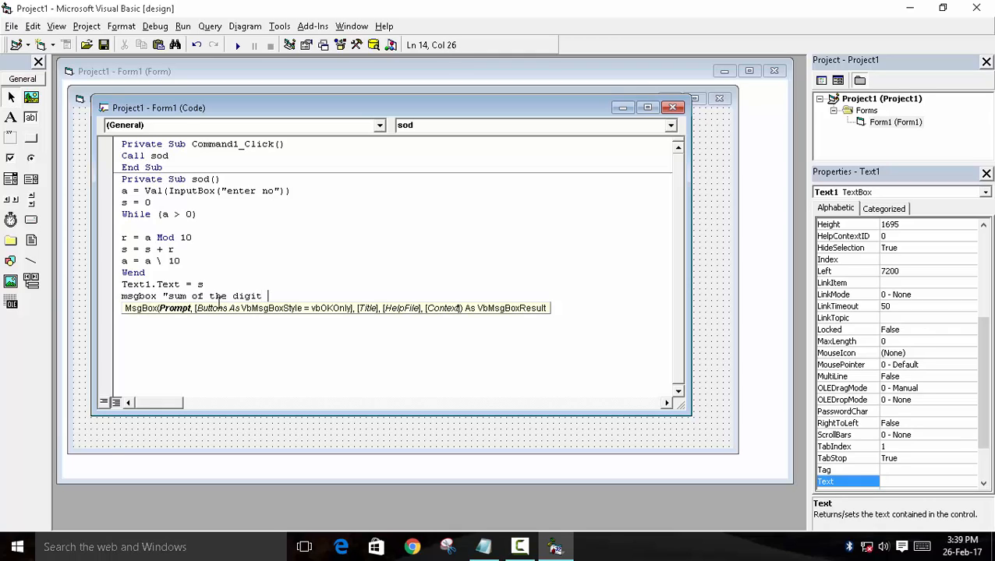
type("is \"")
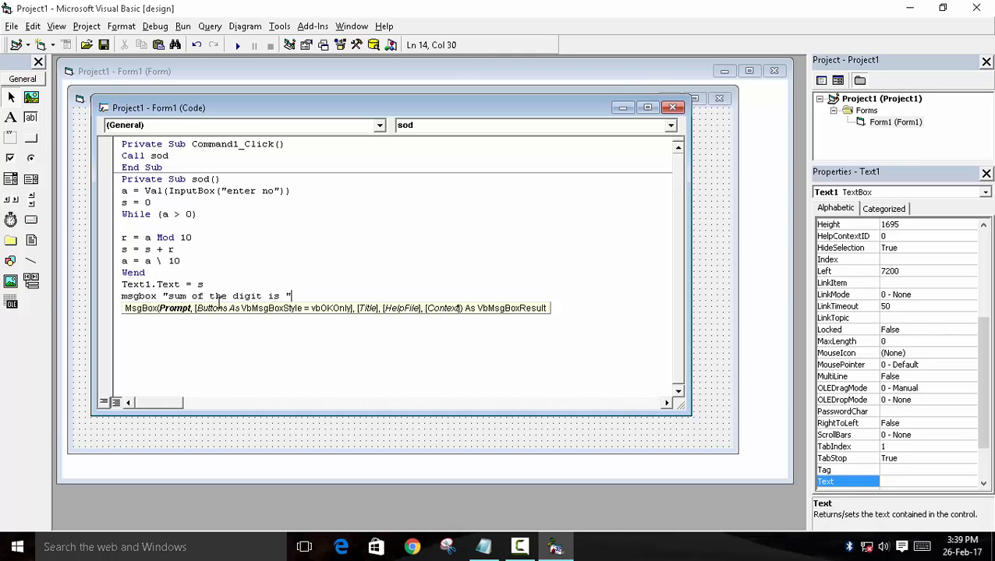
type("& s")
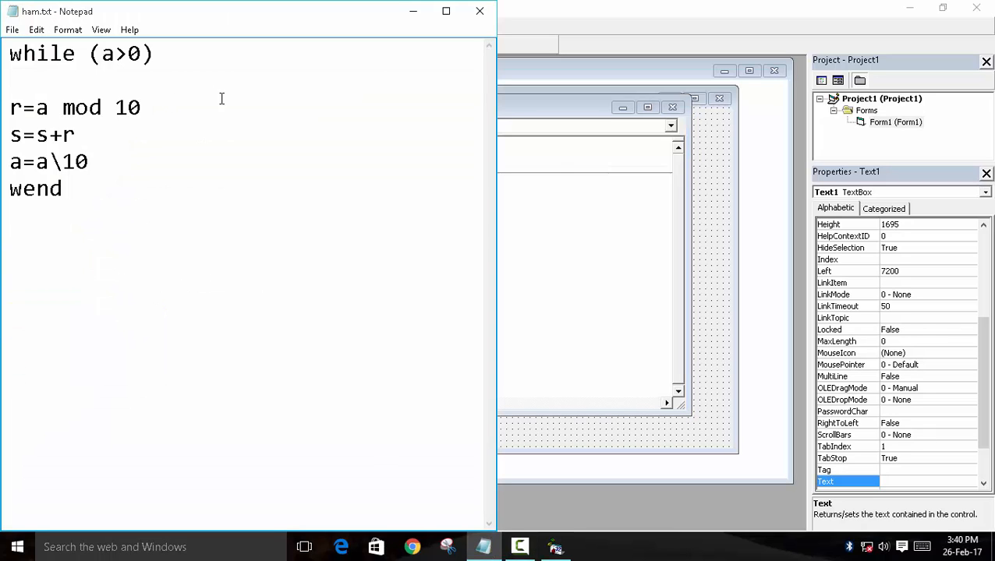
Write the trace lines a=256 and r=256 mod 10 below the loop notes.
key("Enter")
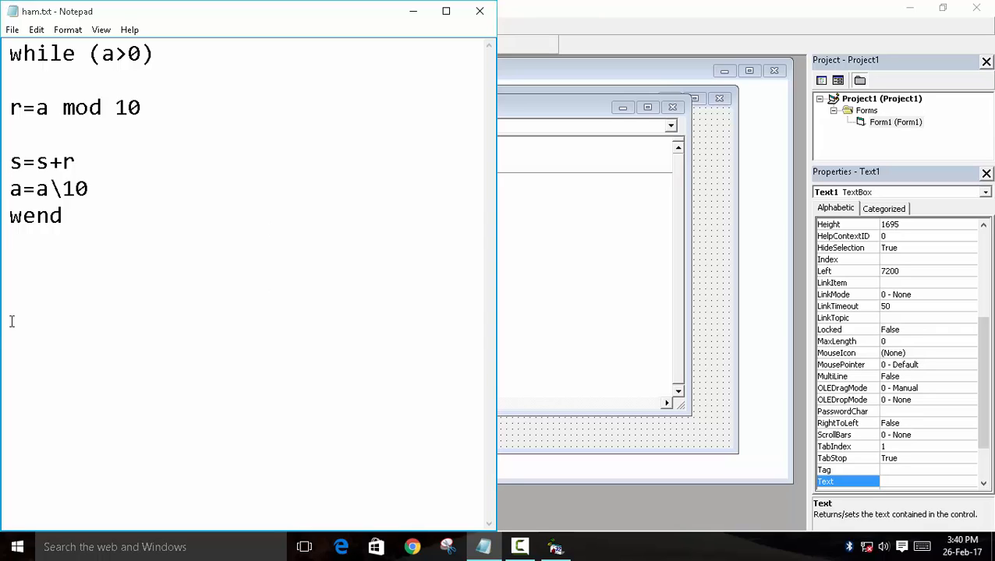
type("256")
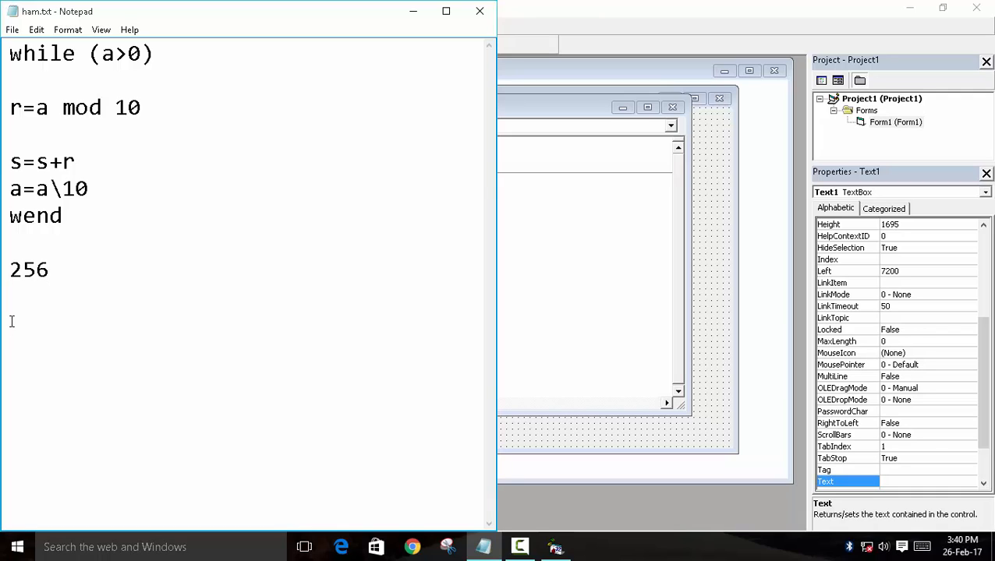
type("a=256")
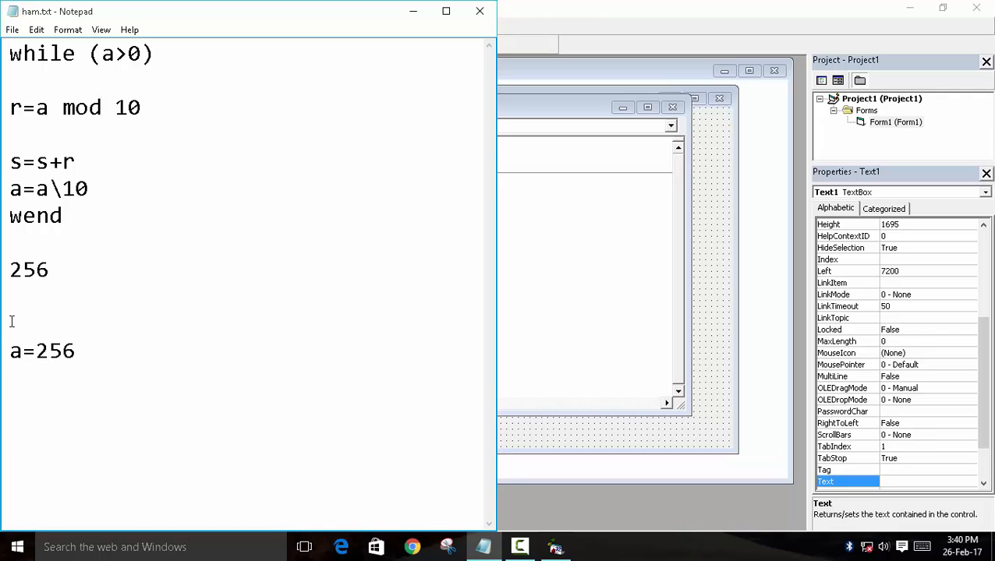
type("r=256")
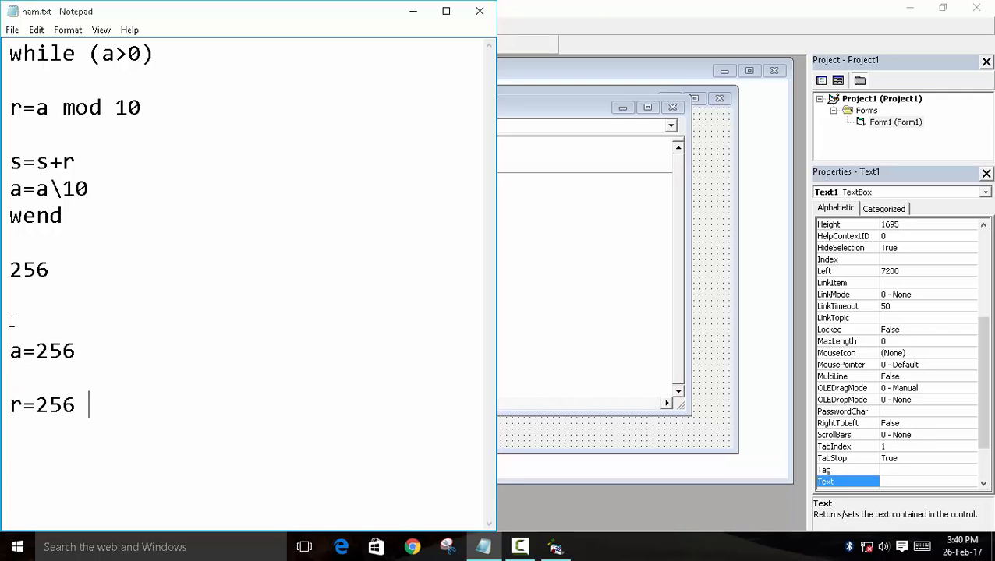
type("mod 10")
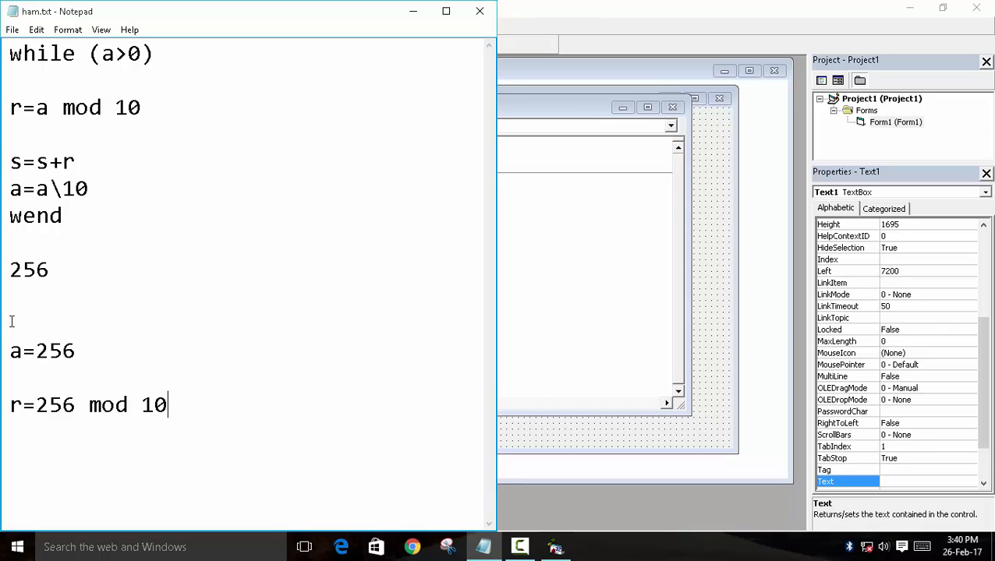
key("Enter")
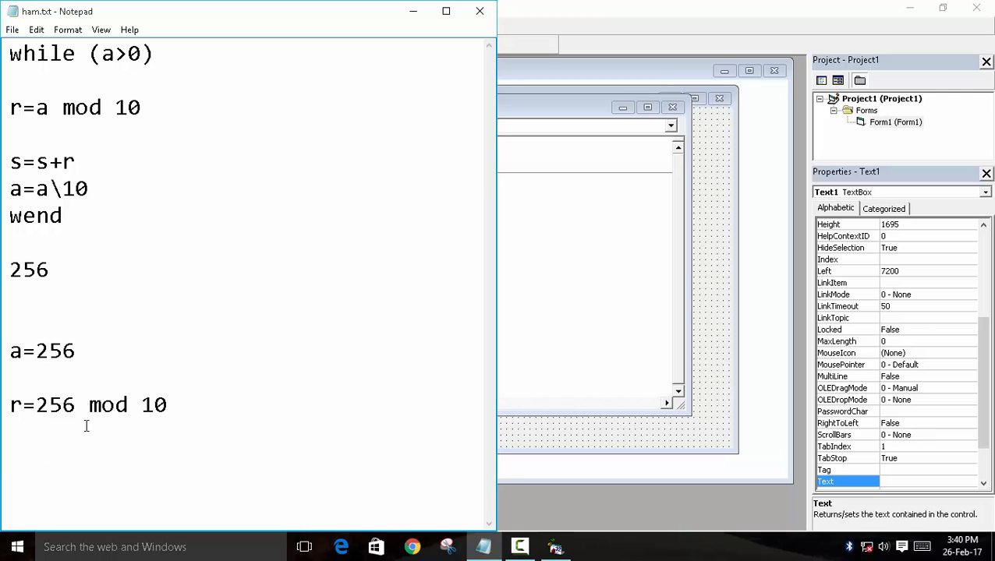
Continue the trace with r=6, s=s+r and 0+6=6.
type("r=")
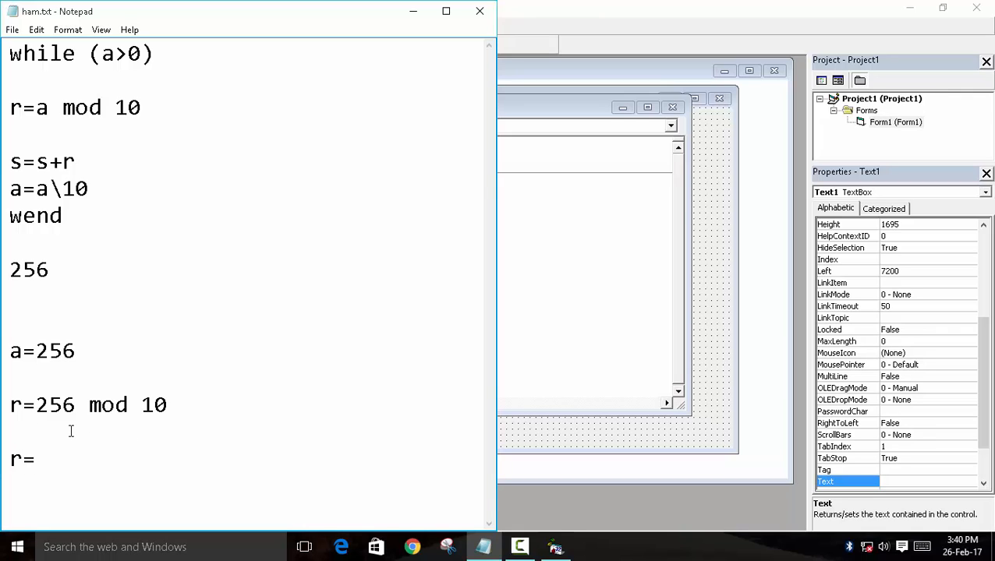
type("6")
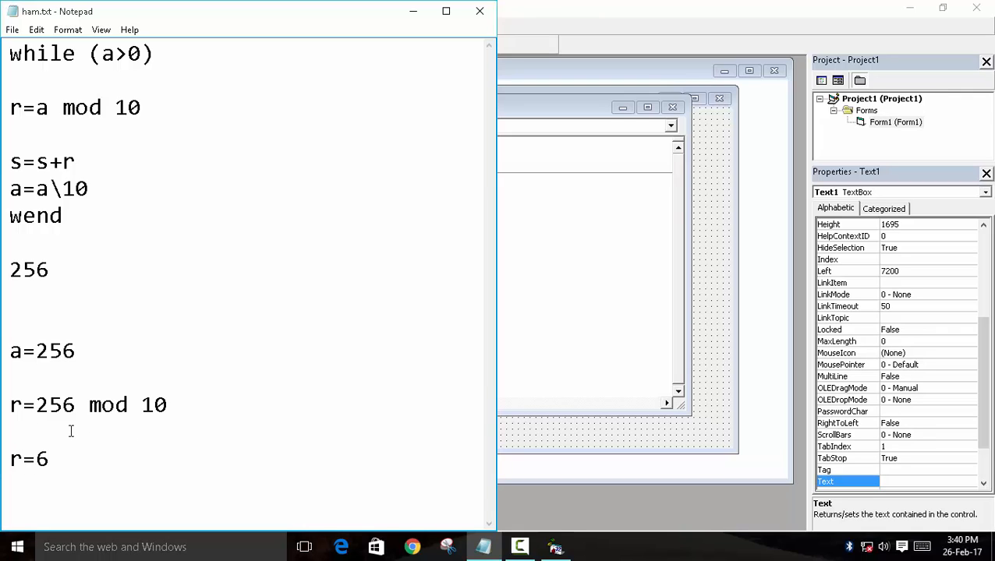
type("s=s")
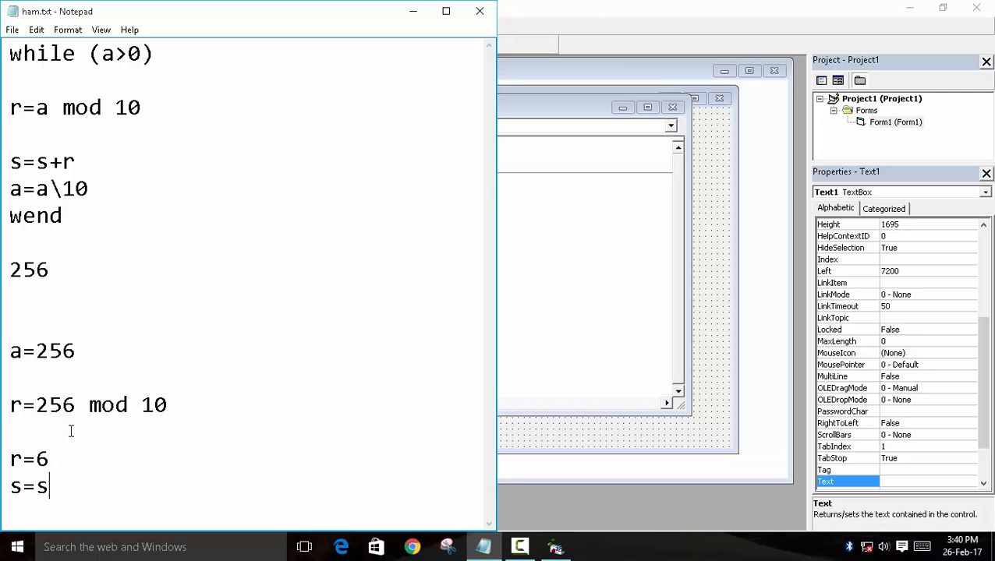
type("+r")
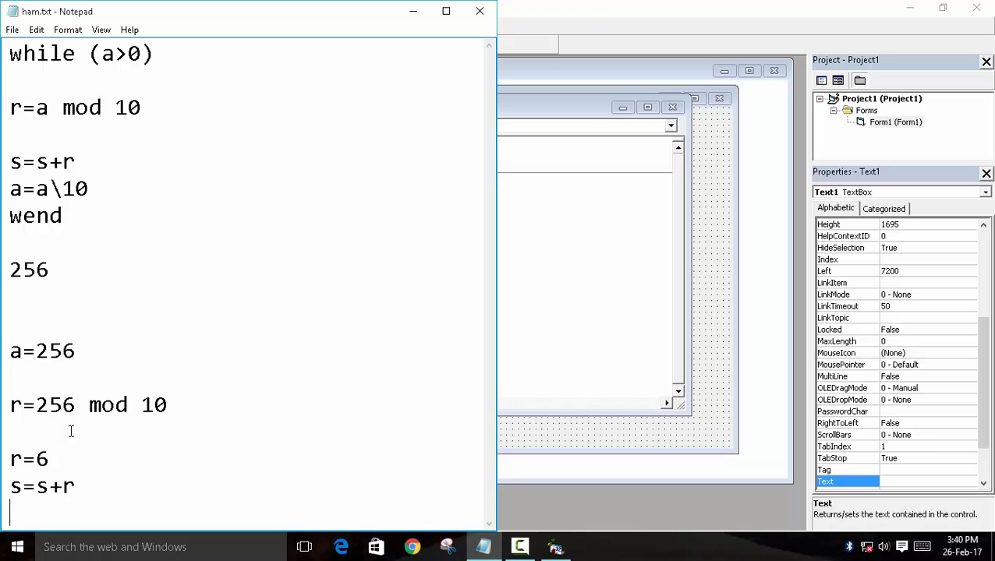
type("0+")
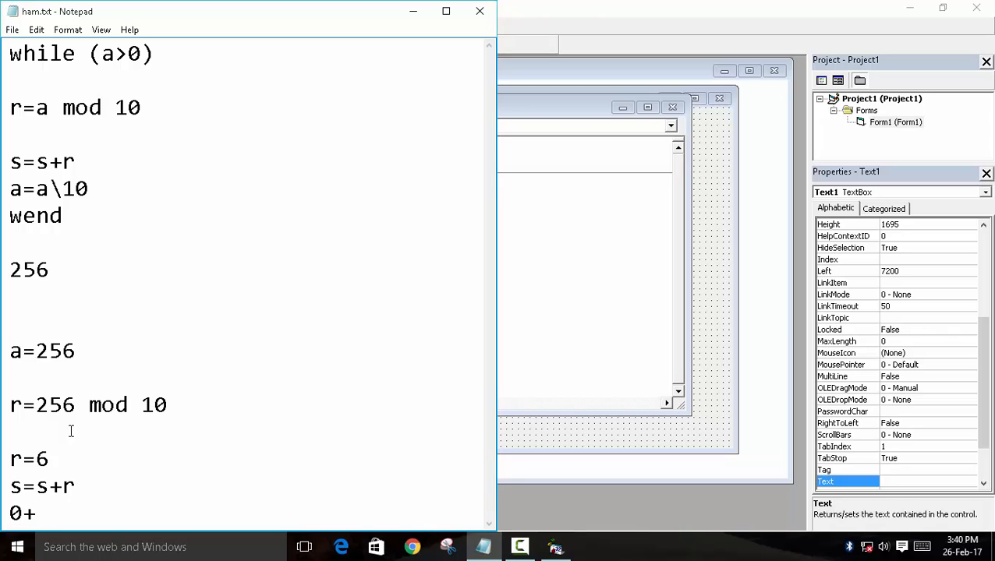
type("6=6")
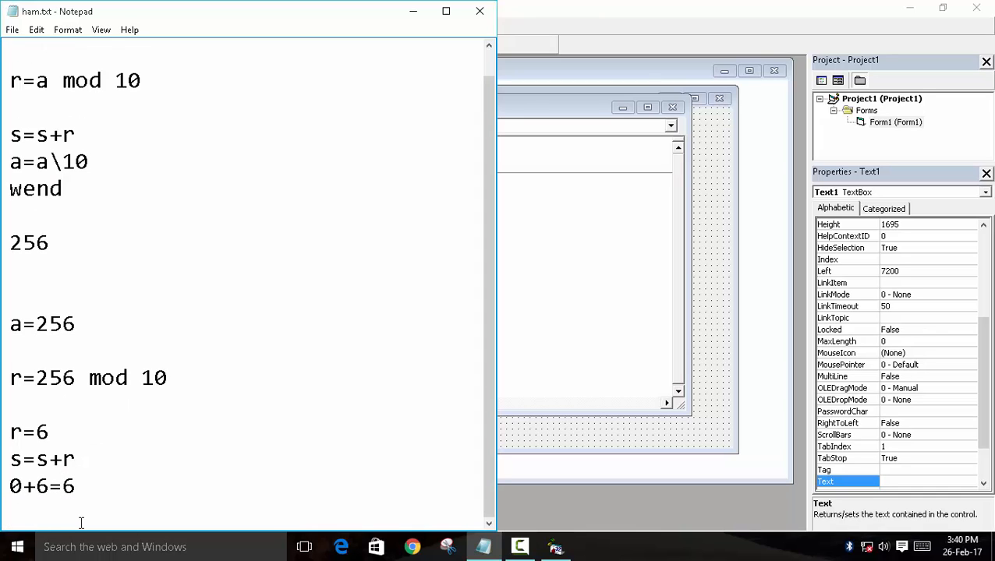
Add s=6 and the next step a=a\10 to the trace.
type("s=6")
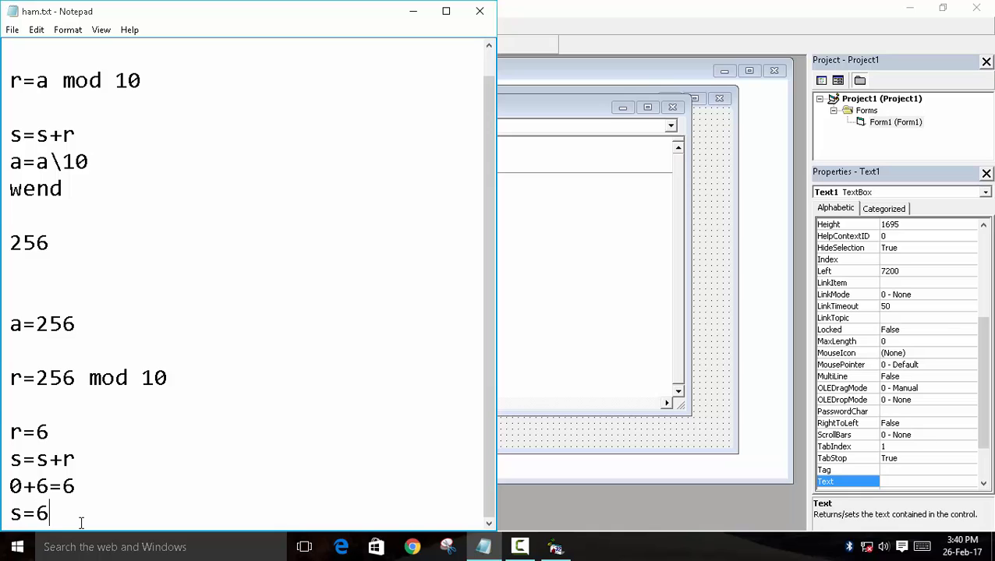
type("a")
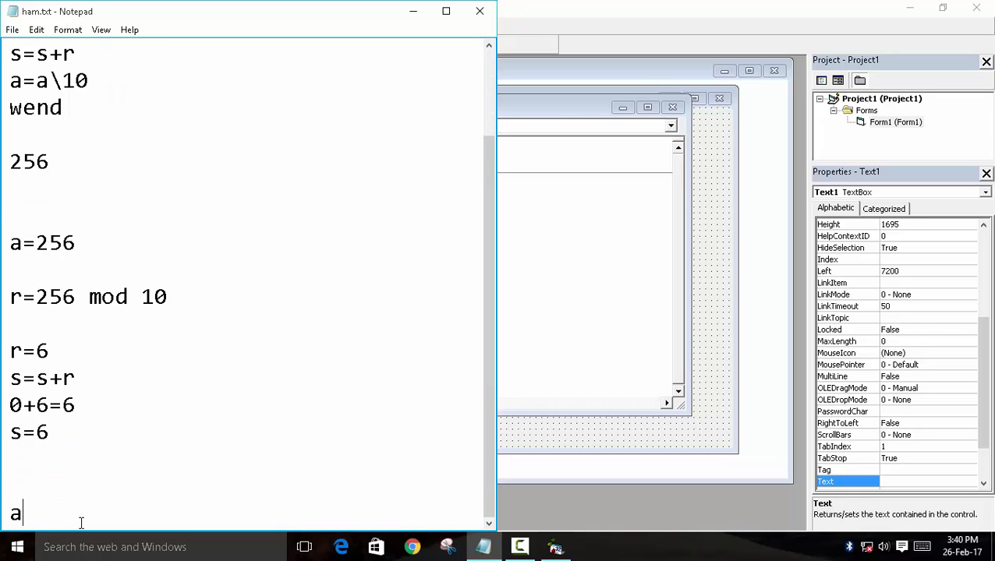
type("=a\\1")
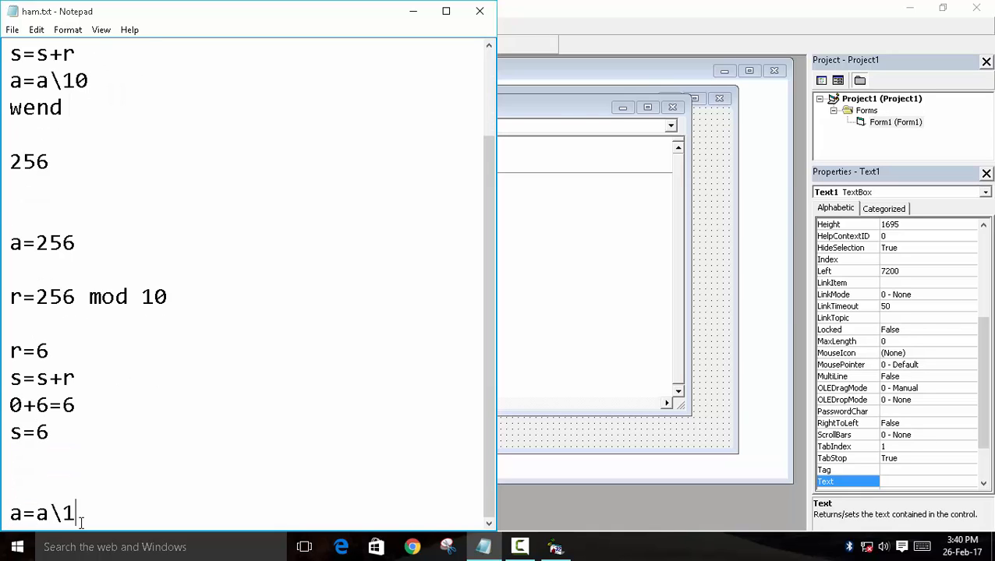
scroll("down", 3)
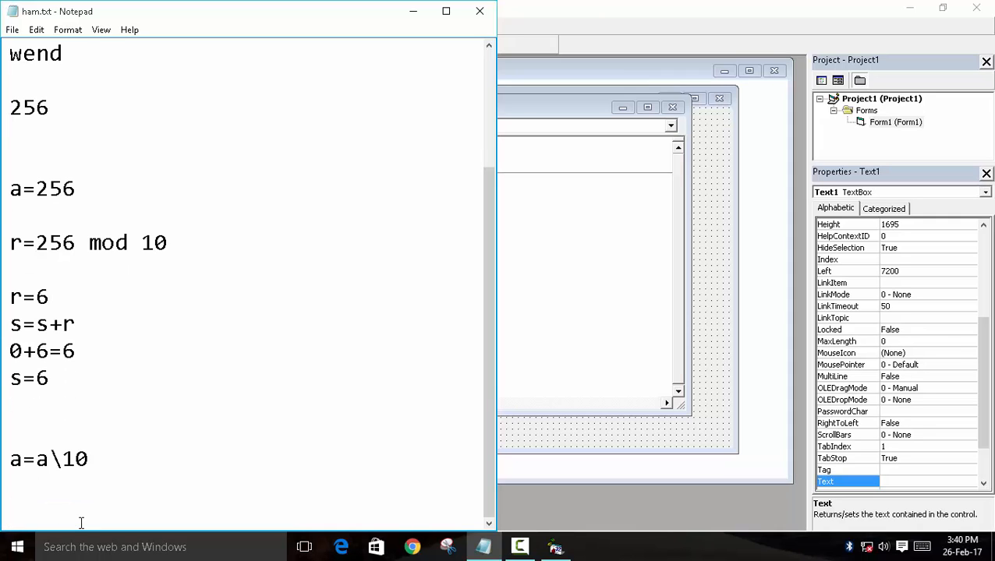
Add the trace lines 256\10 and a=25 to the Notepad notes.
type("256\\10")
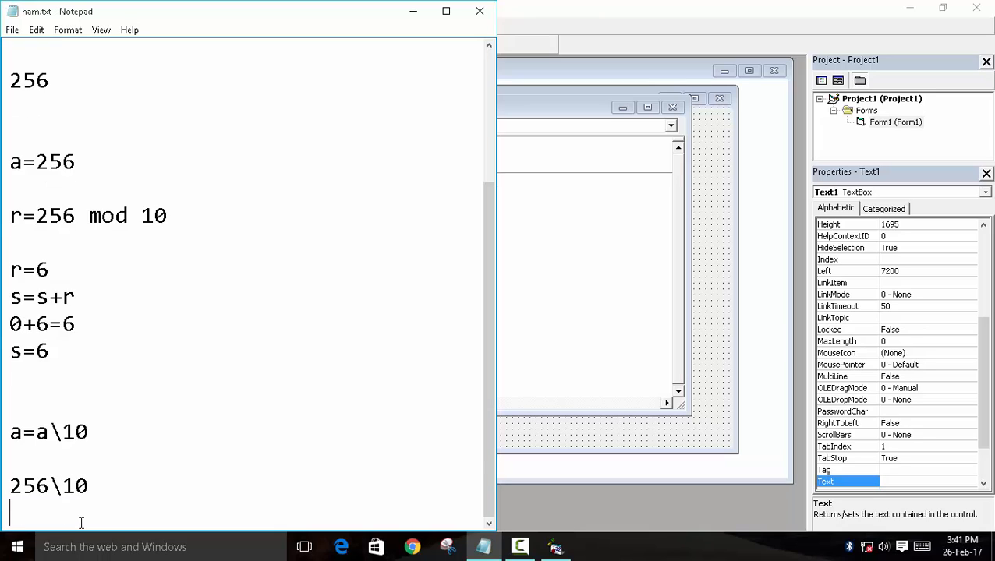
type("a=")
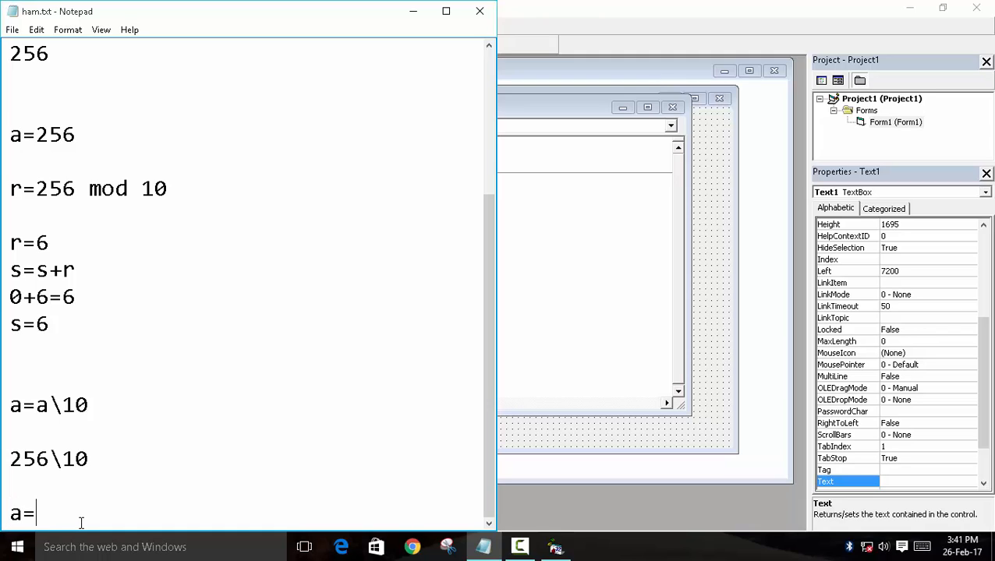
type("25")
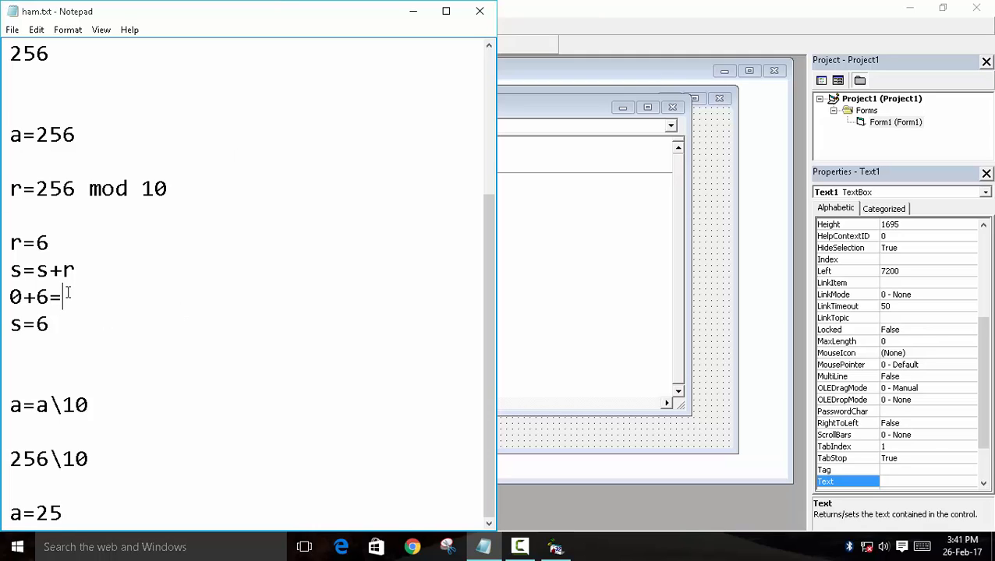
Extend the running sum line to read 0+6+5+2=13.
type("+")
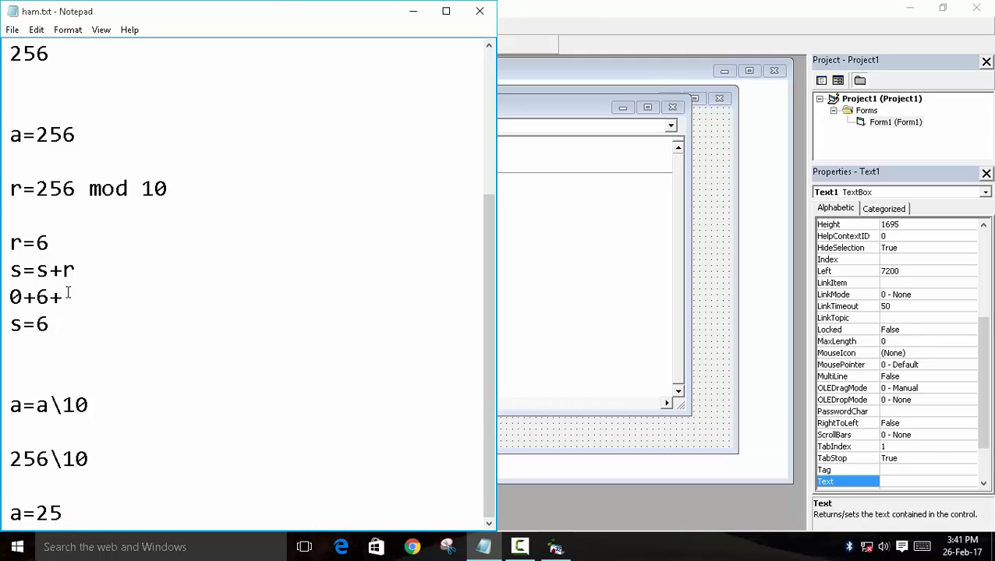
type("5+")
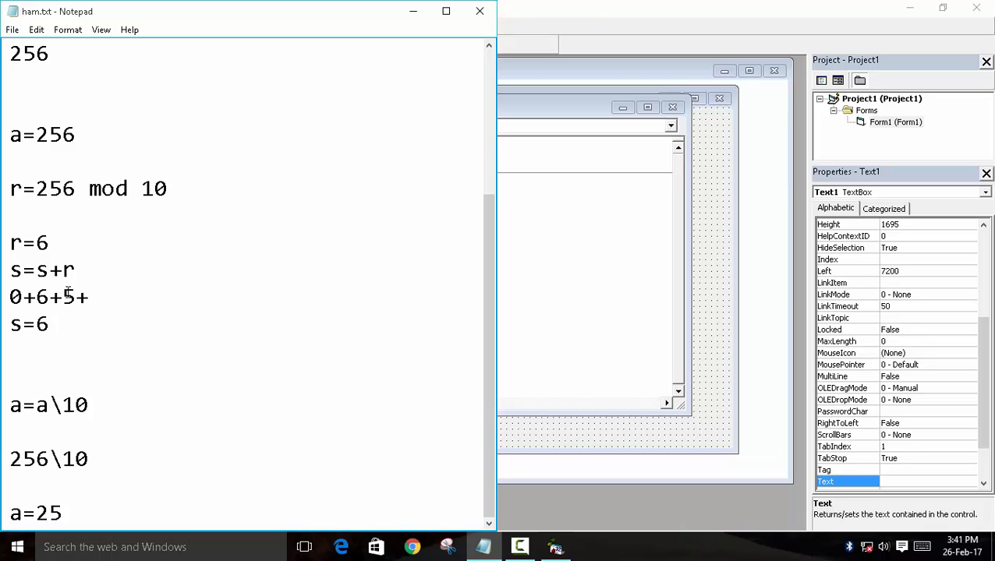
type("2=")
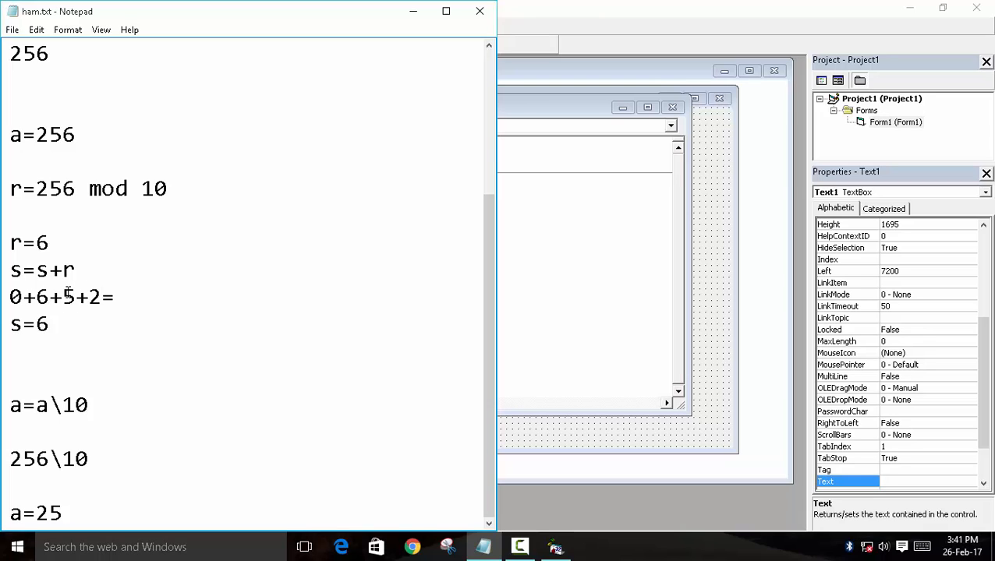
type("13")
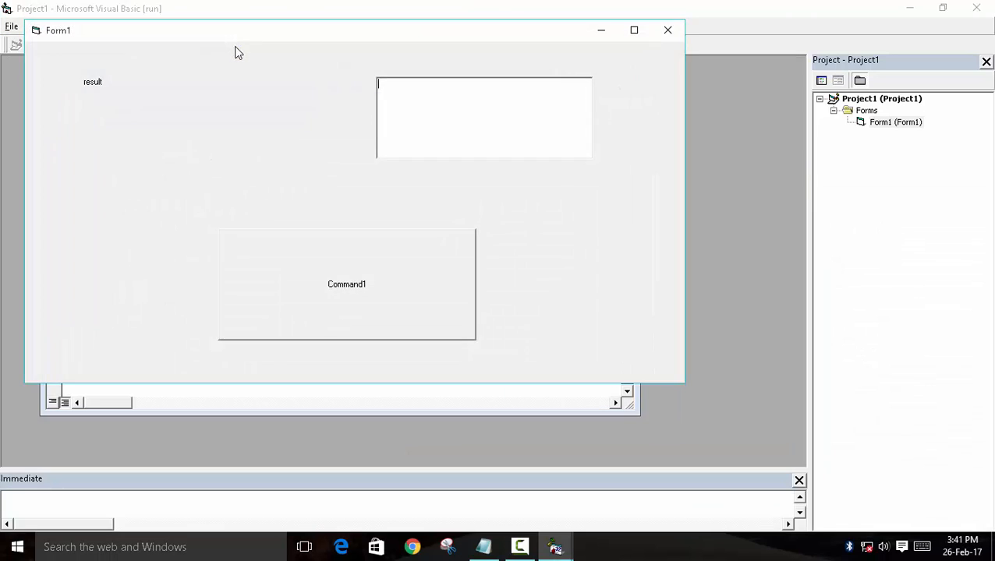
Enter 256 via the form's button and confirm the digit sum 13 message.
left_click(346, 284)
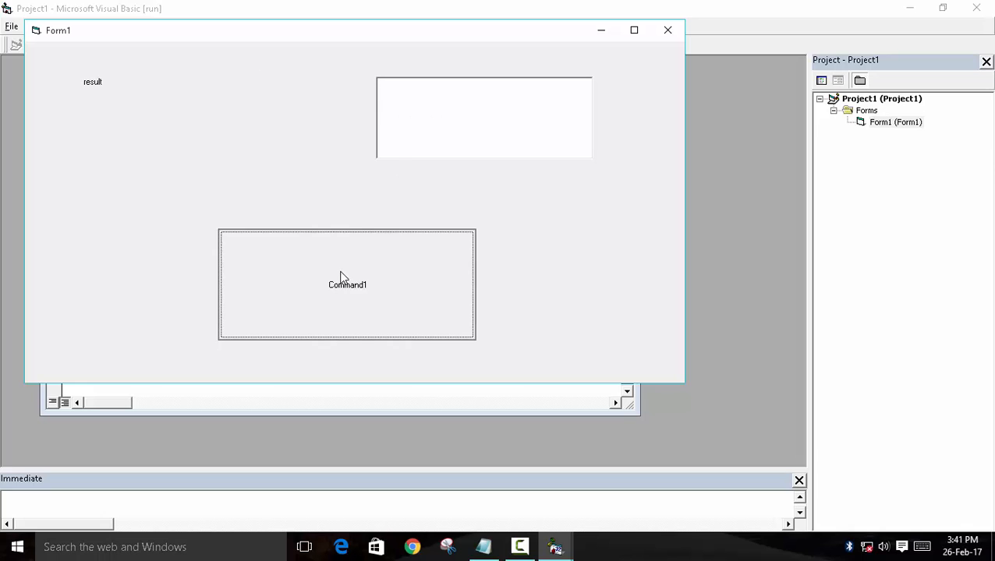
left_click(347, 284)
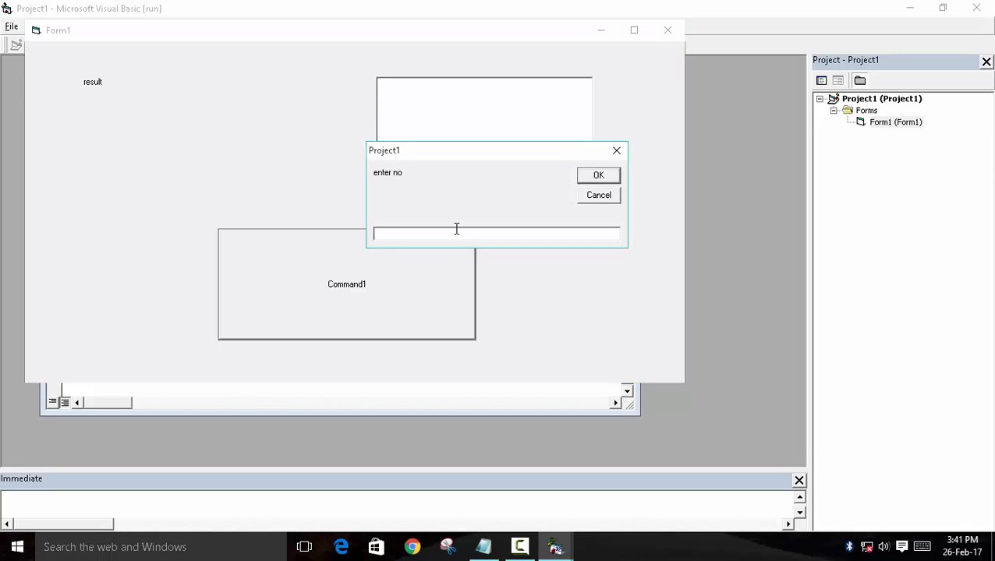
type("256")
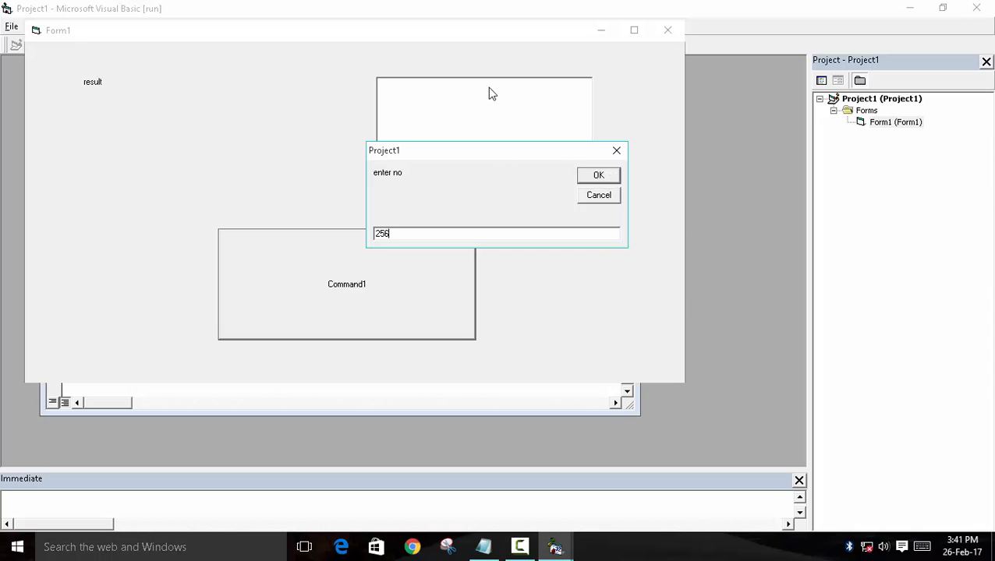
left_click(597, 174)
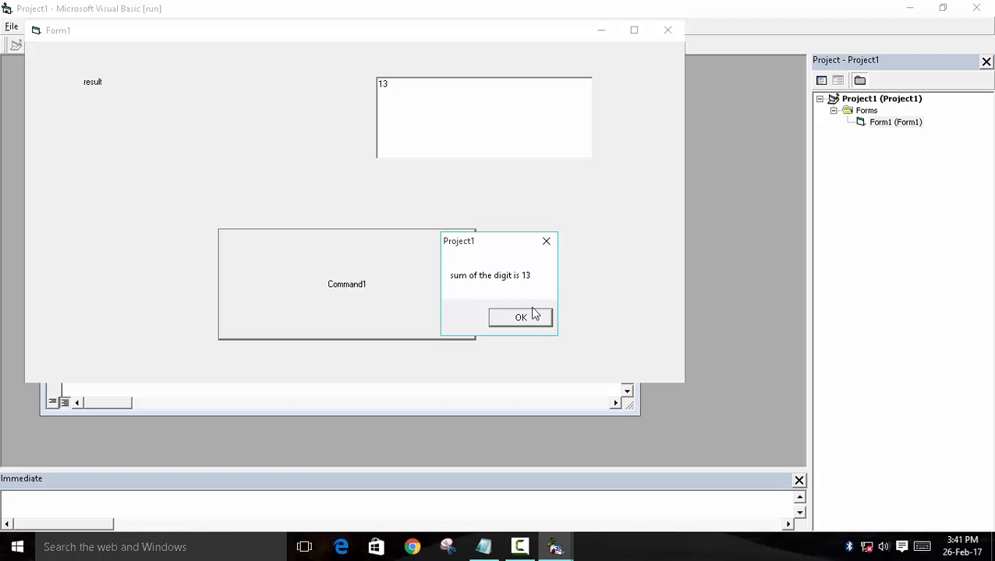
left_click(521, 318)
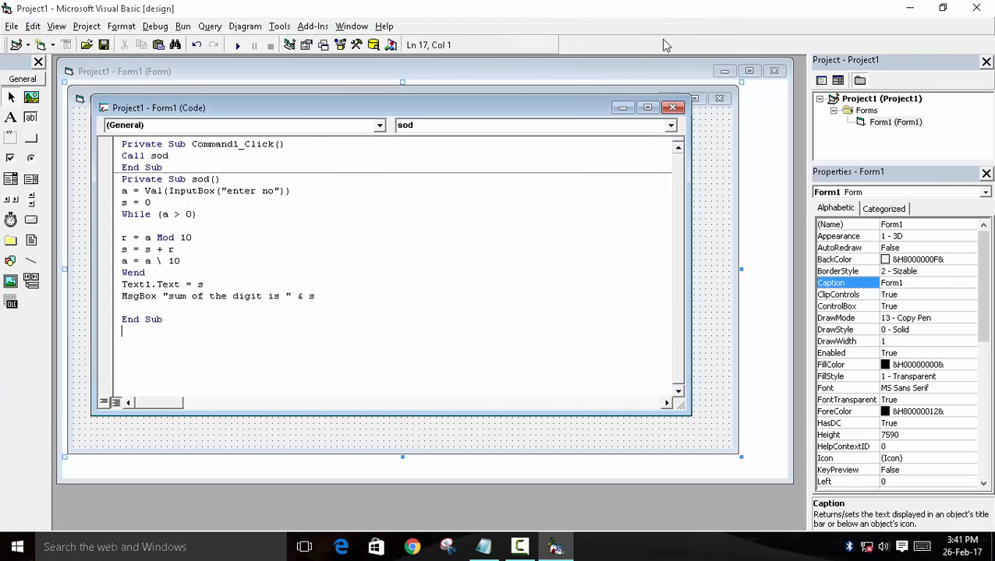